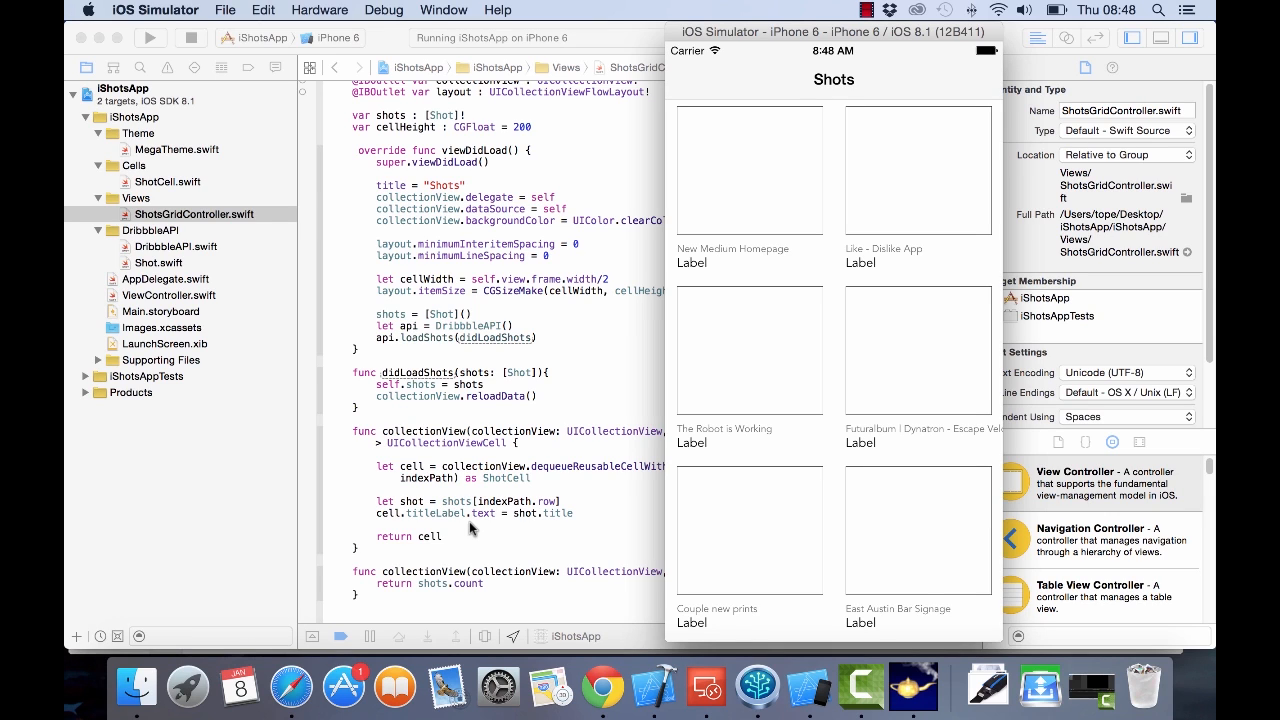
mouse_move(524, 516)
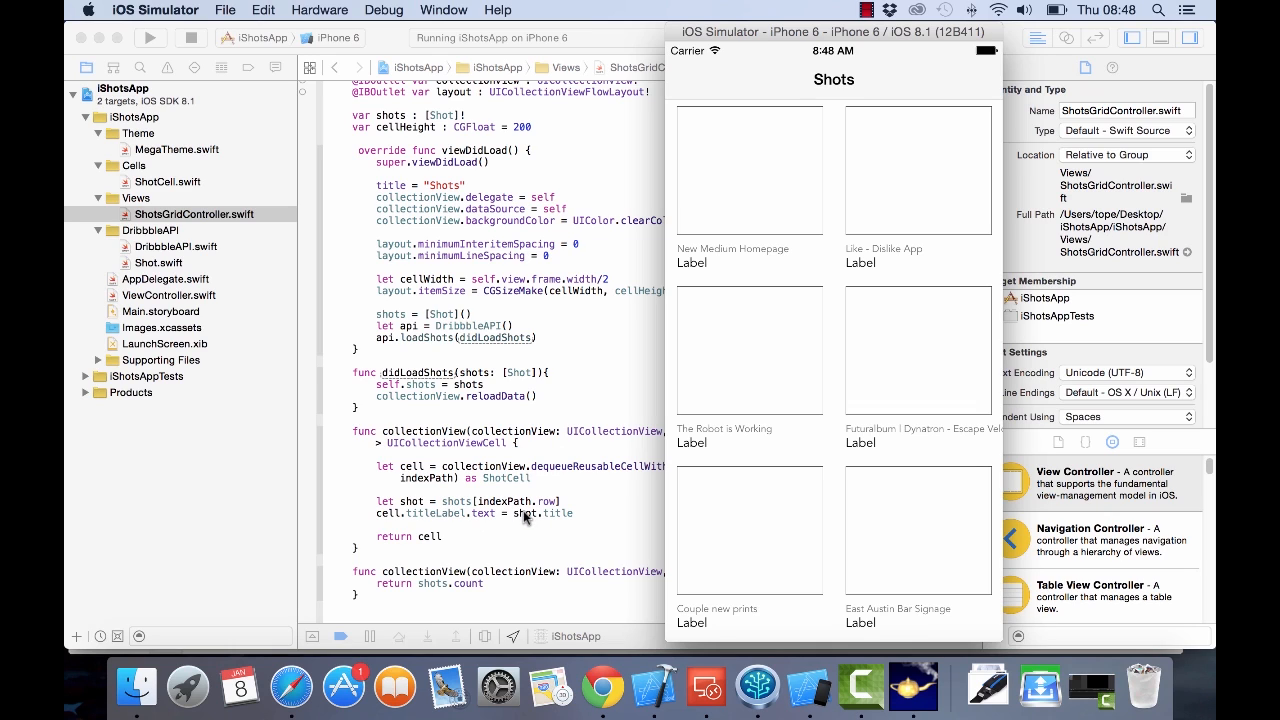
mouse_move(672, 264)
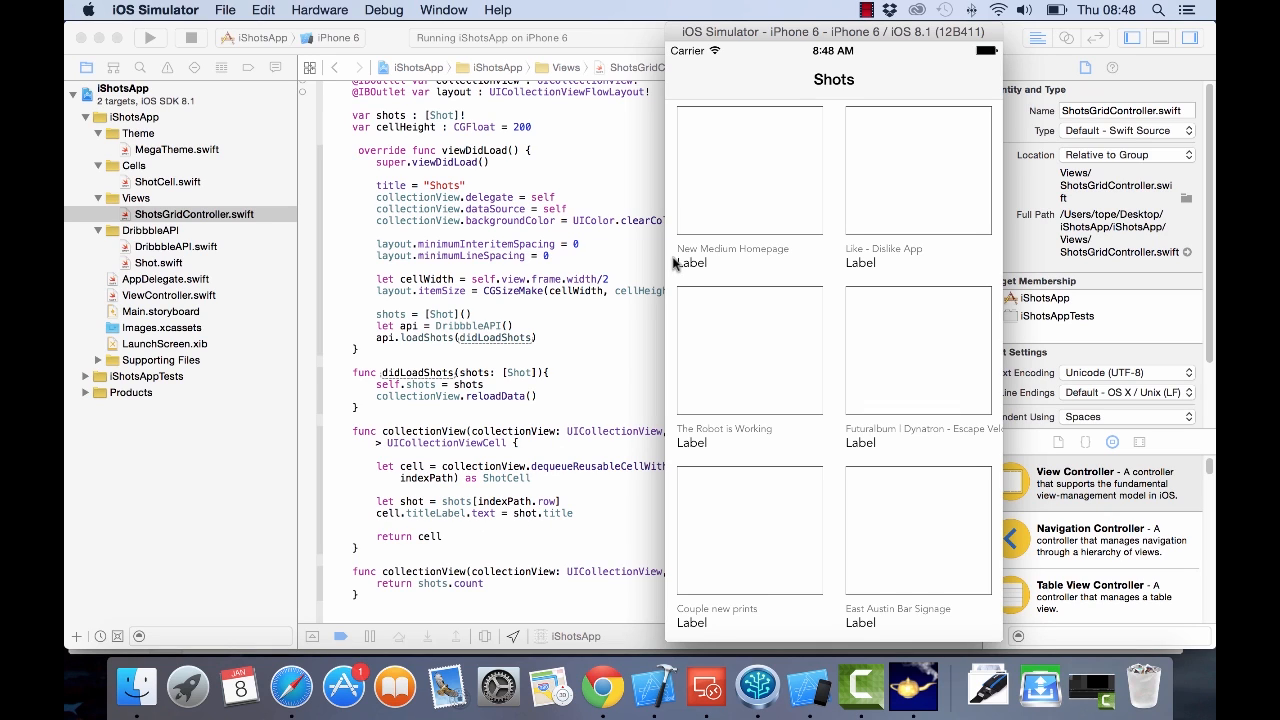
mouse_move(816, 266)
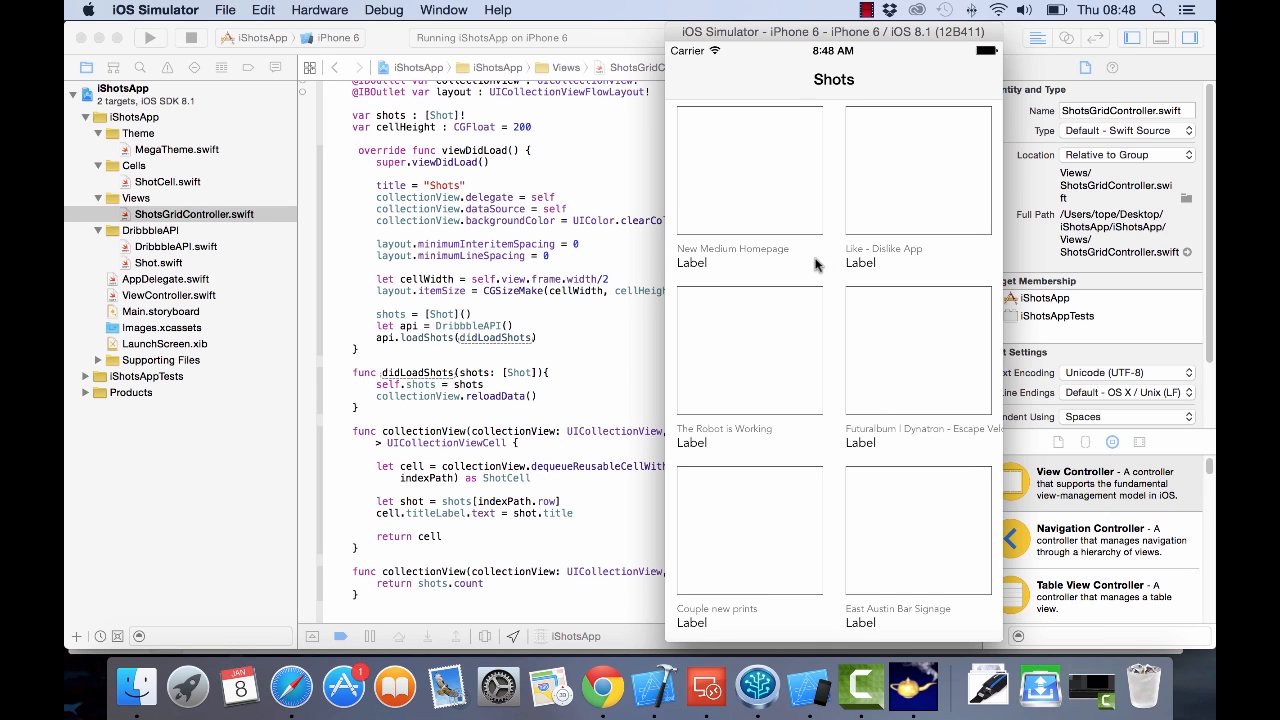
mouse_move(790, 256)
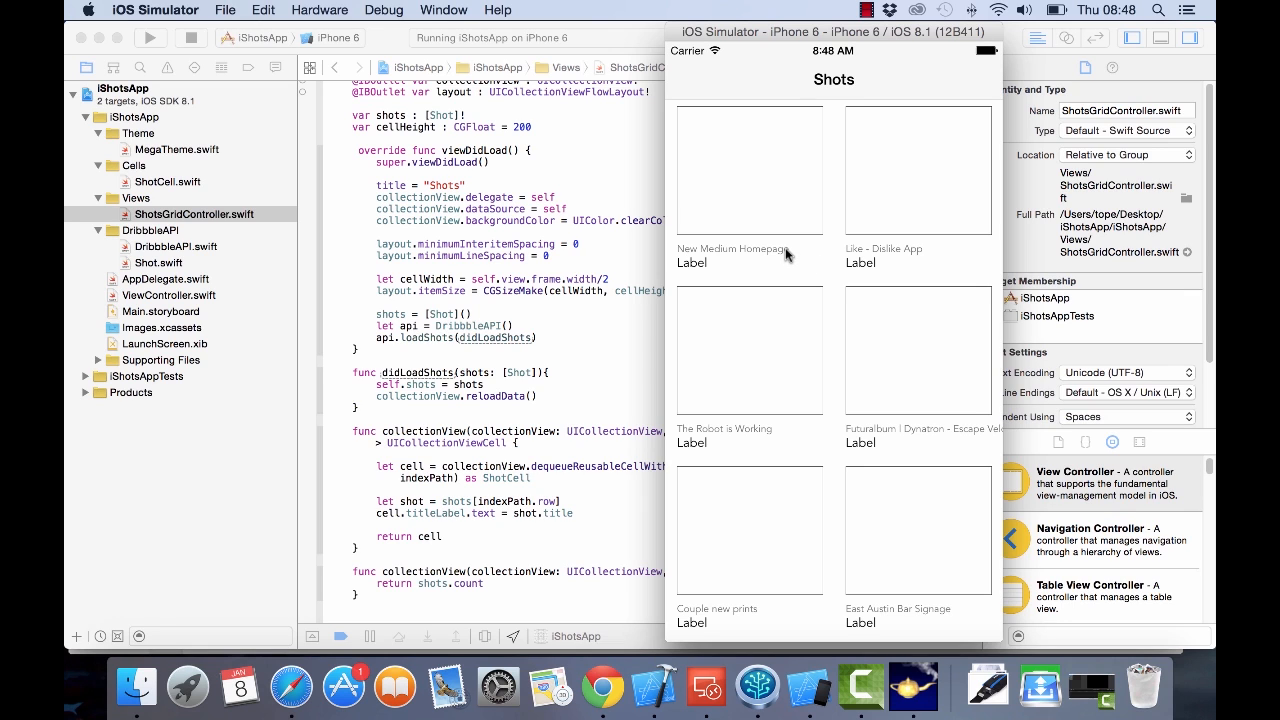
mouse_move(770, 216)
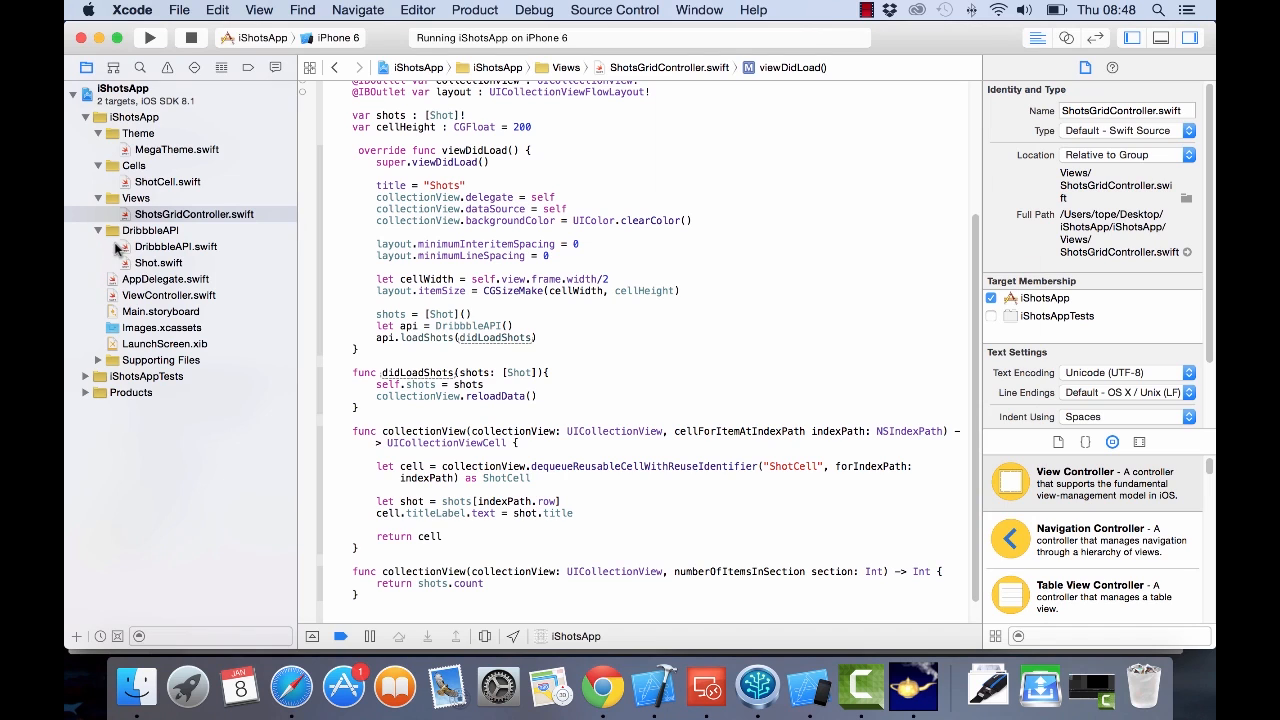
Review the imageUrl property in Shot.swift, then return to ShotsGridController.swift
left_click(158, 262)
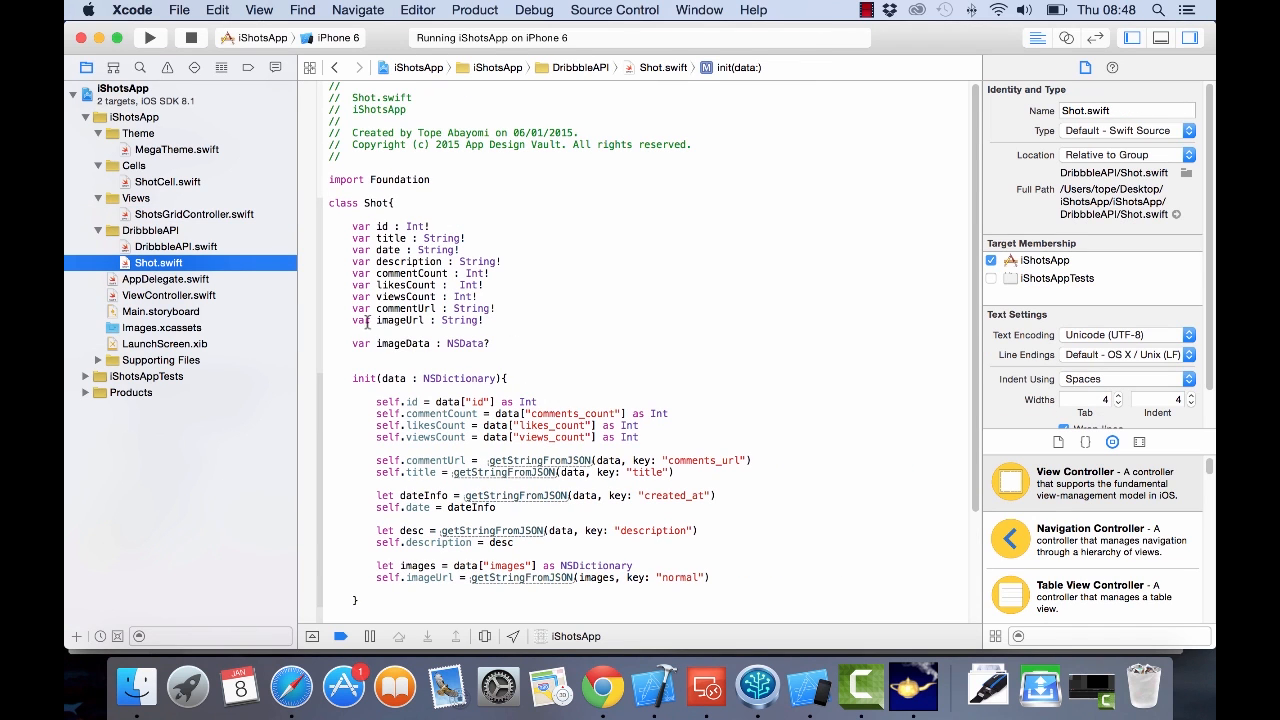
double_click(420, 320)
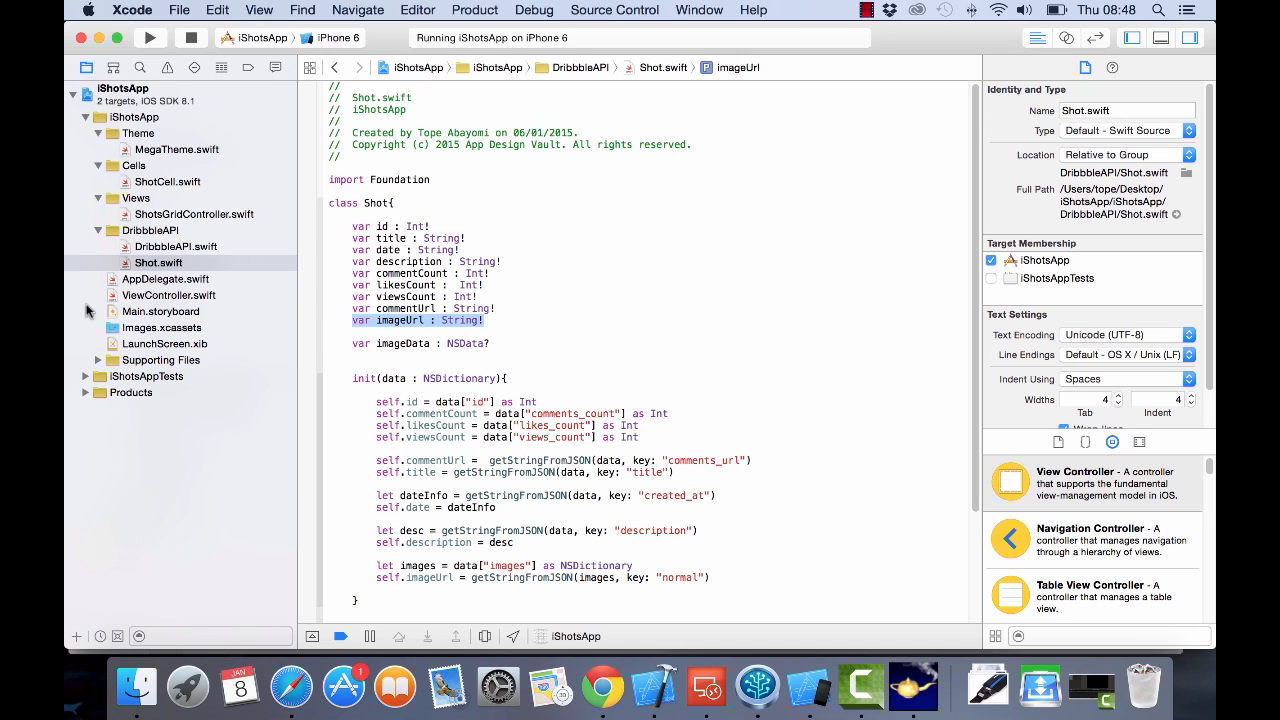
left_click(192, 214)
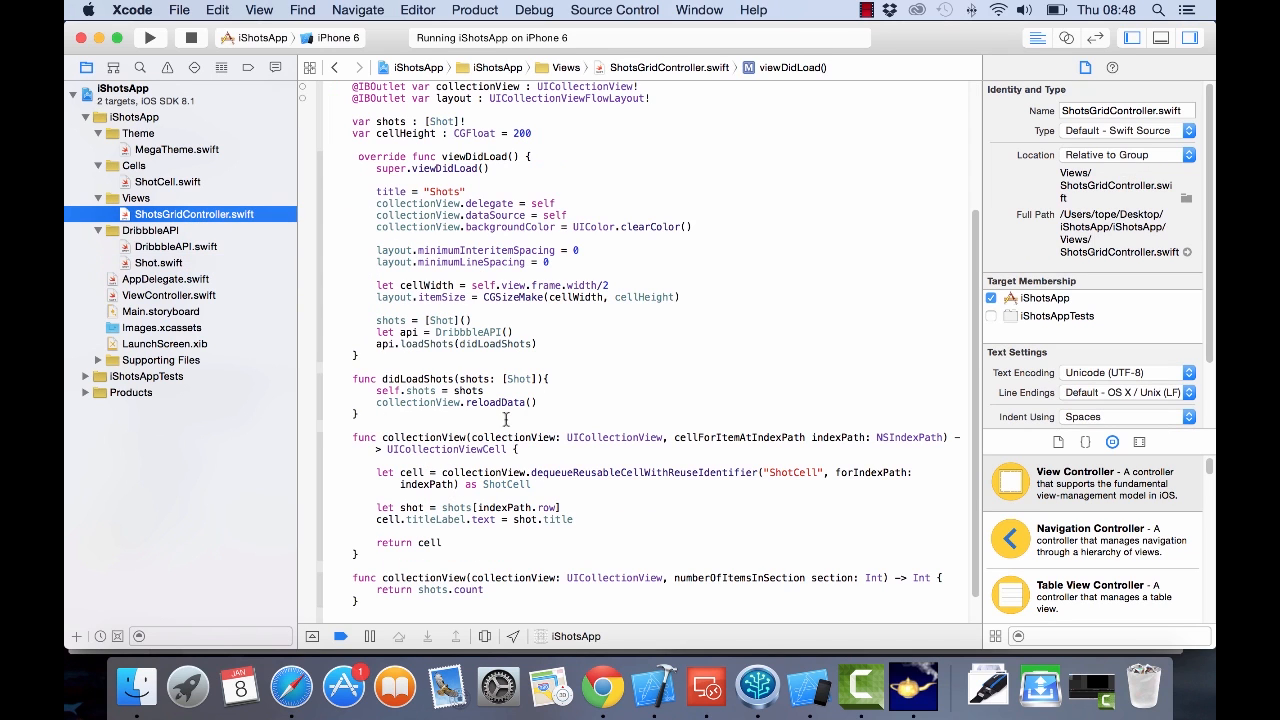
Show ShotCell.swift and highlight its coverImageView outlet
left_click(168, 180)
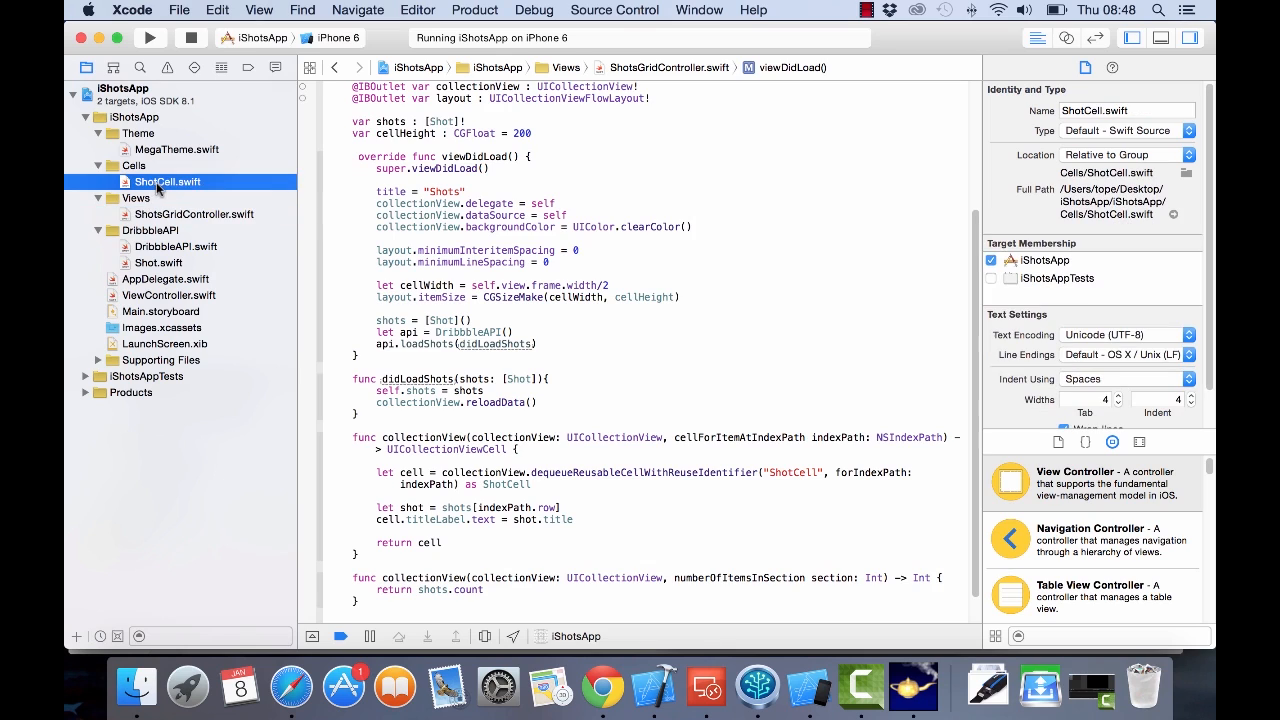
left_click(166, 180)
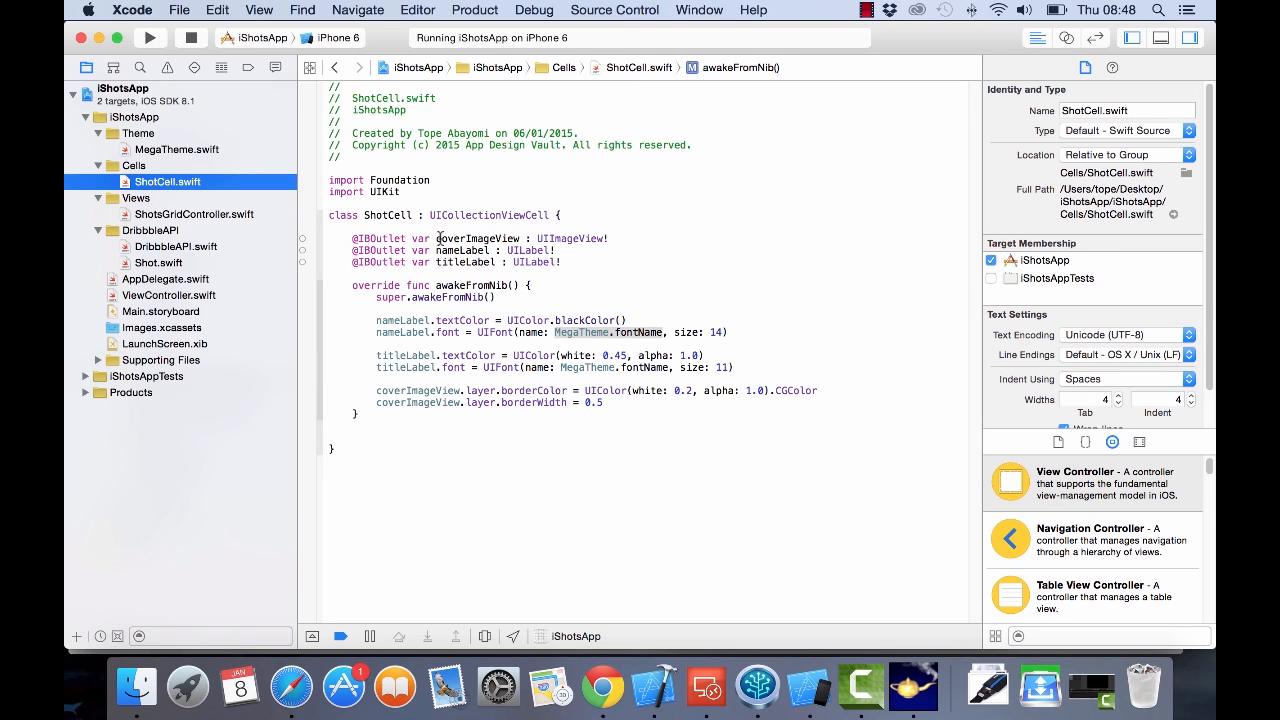
double_click(478, 238)
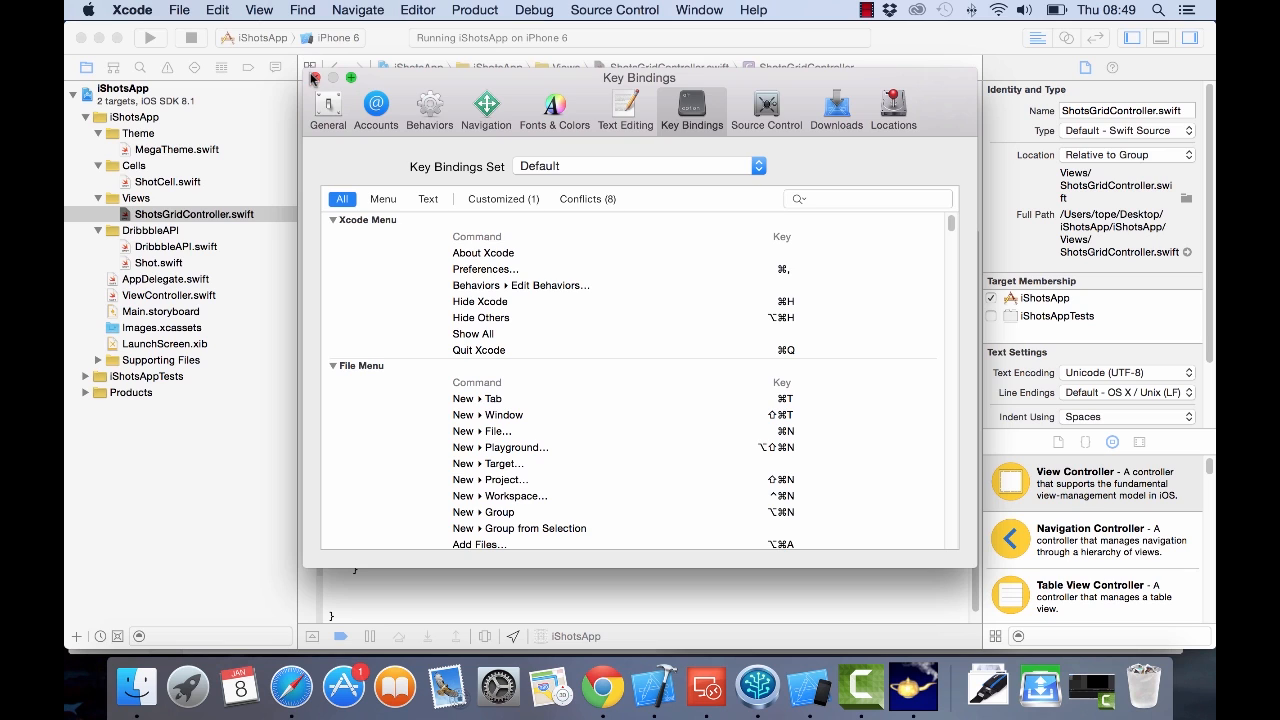
Bring up Xcode Preferences on the Key Bindings tab
left_click(314, 78)
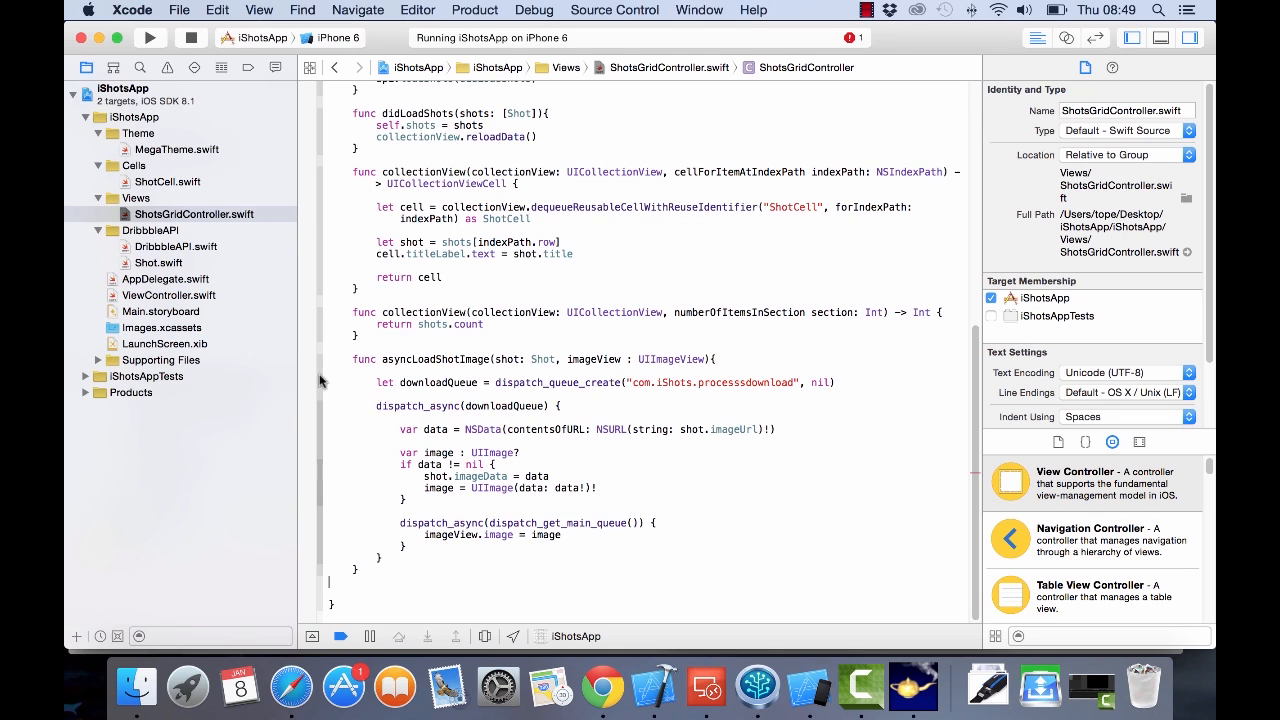
Highlight the shot parameter of the new asyncLoadShotImage(shot:imageView:) method
left_click_drag(352, 360, 404, 498)
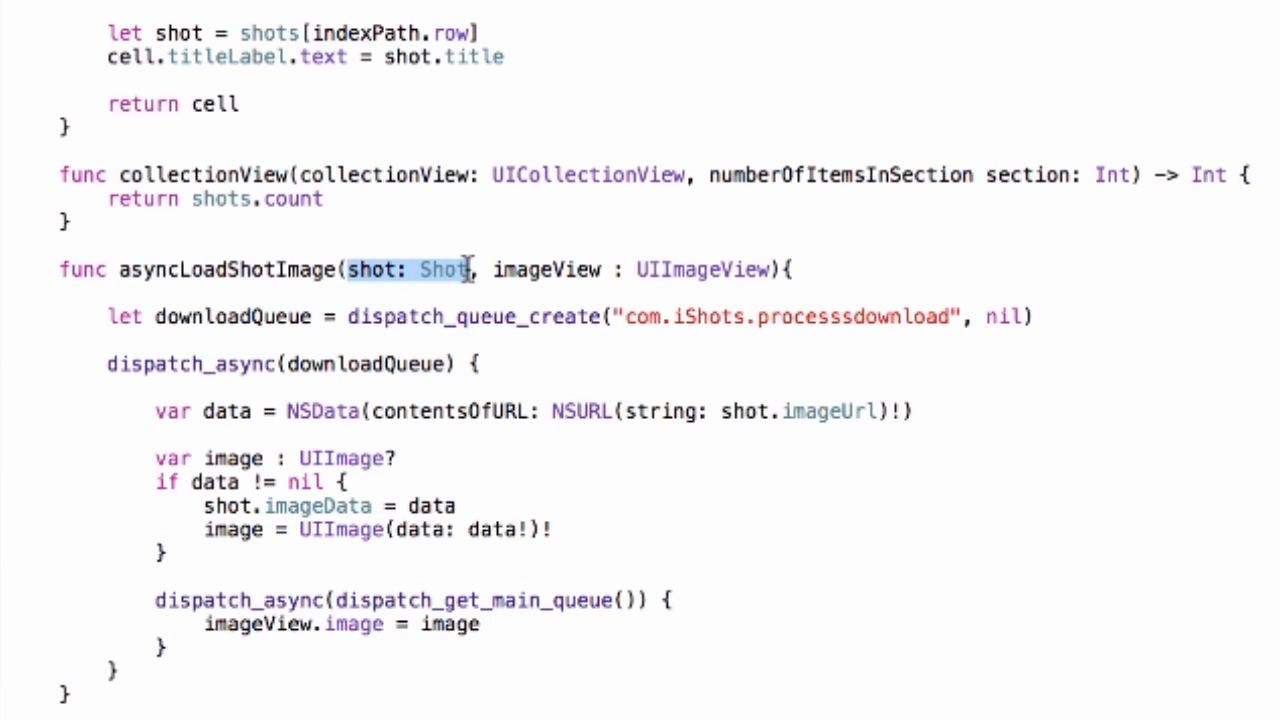
mouse_move(504, 276)
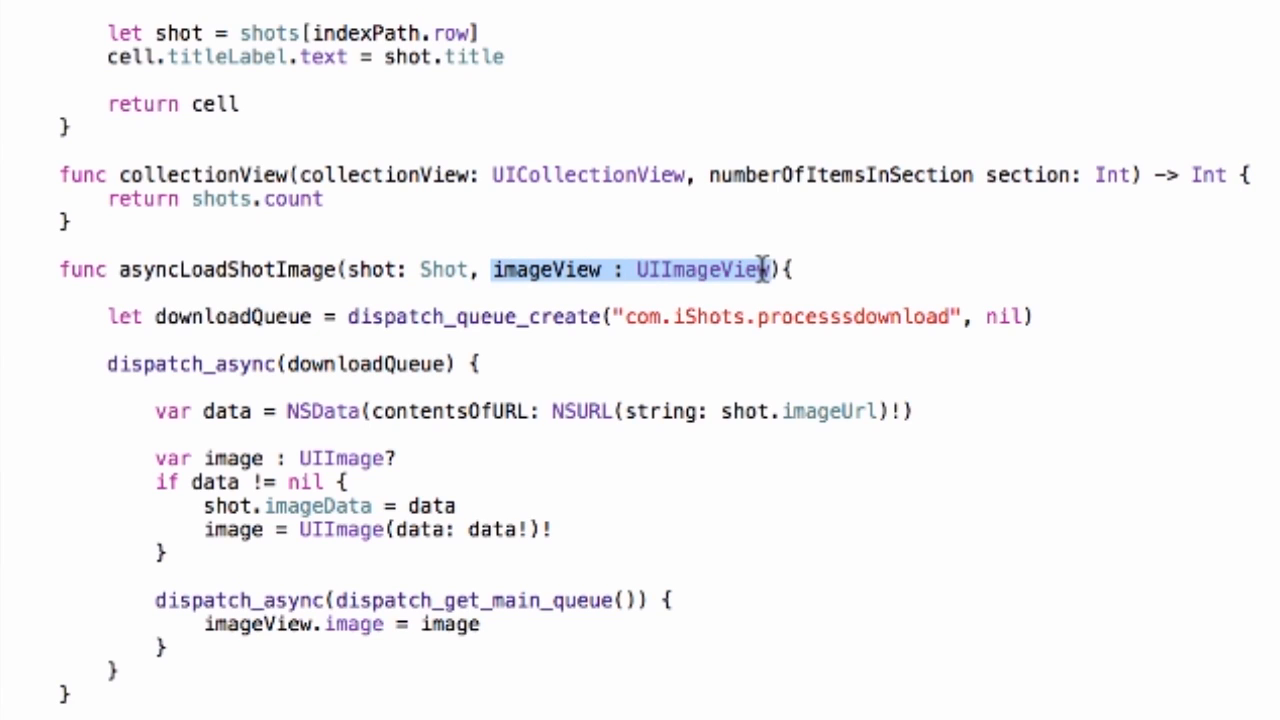
mouse_move(288, 340)
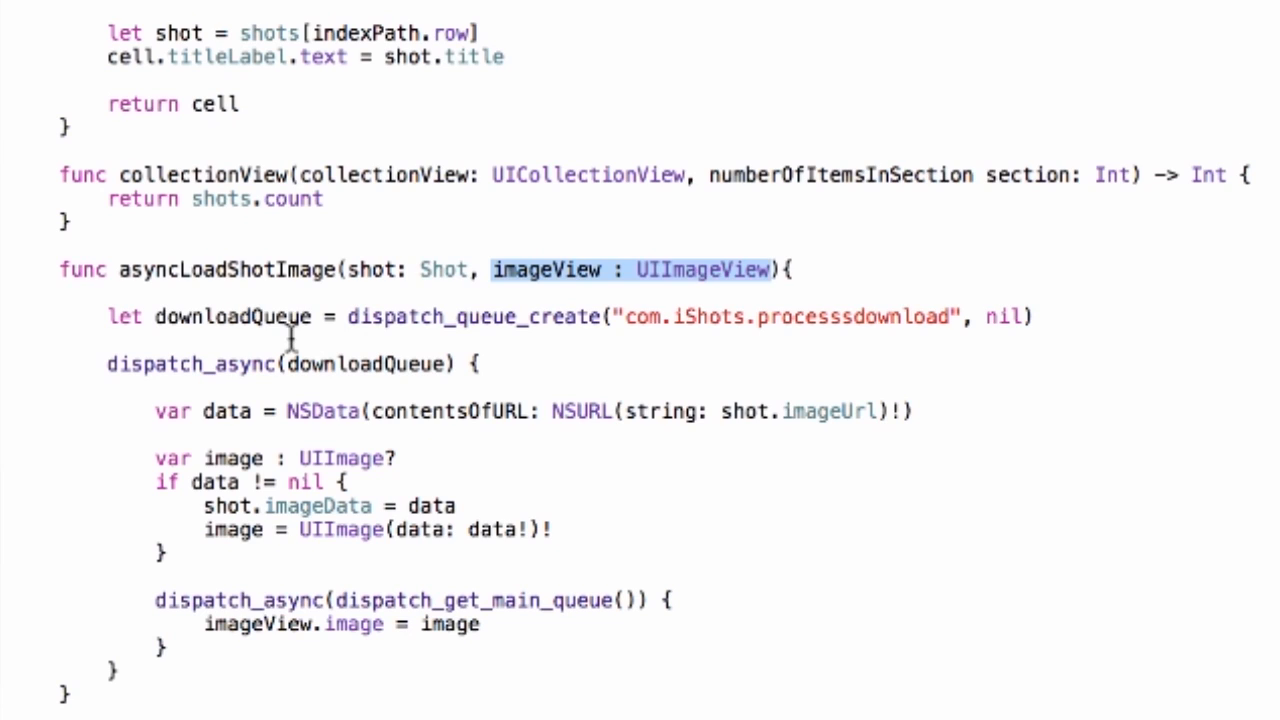
mouse_move(368, 304)
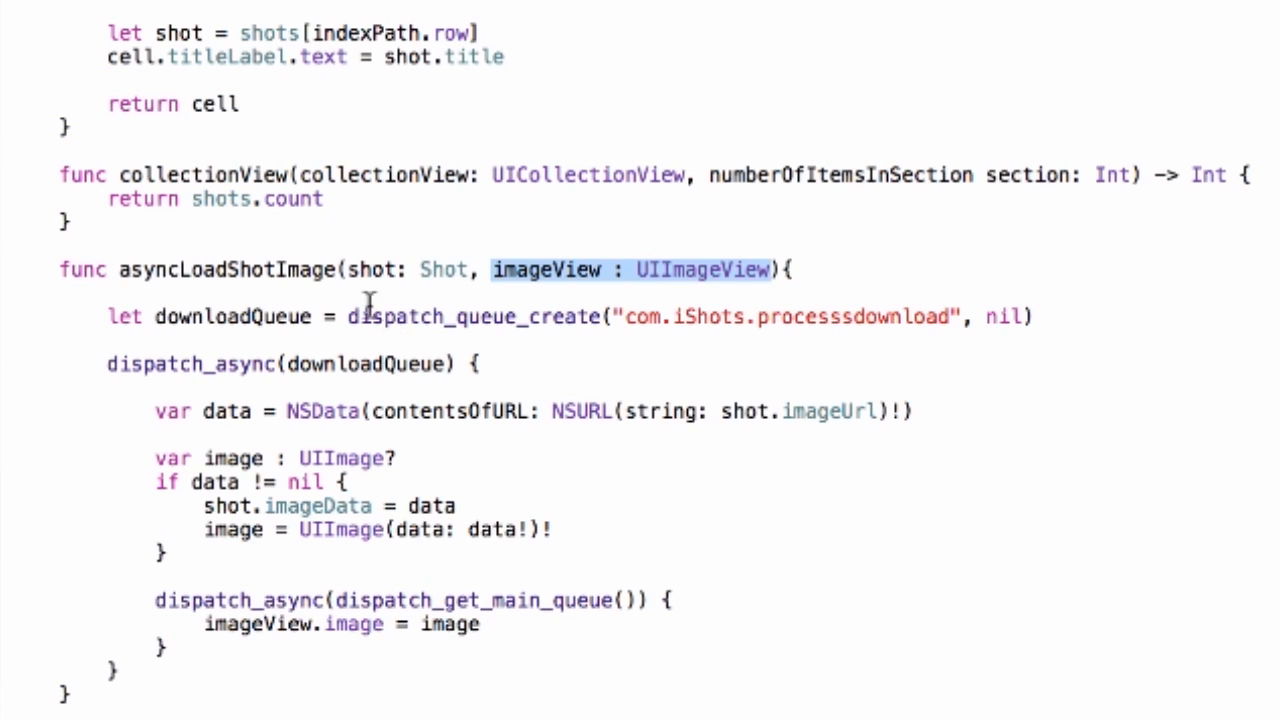
mouse_move(252, 320)
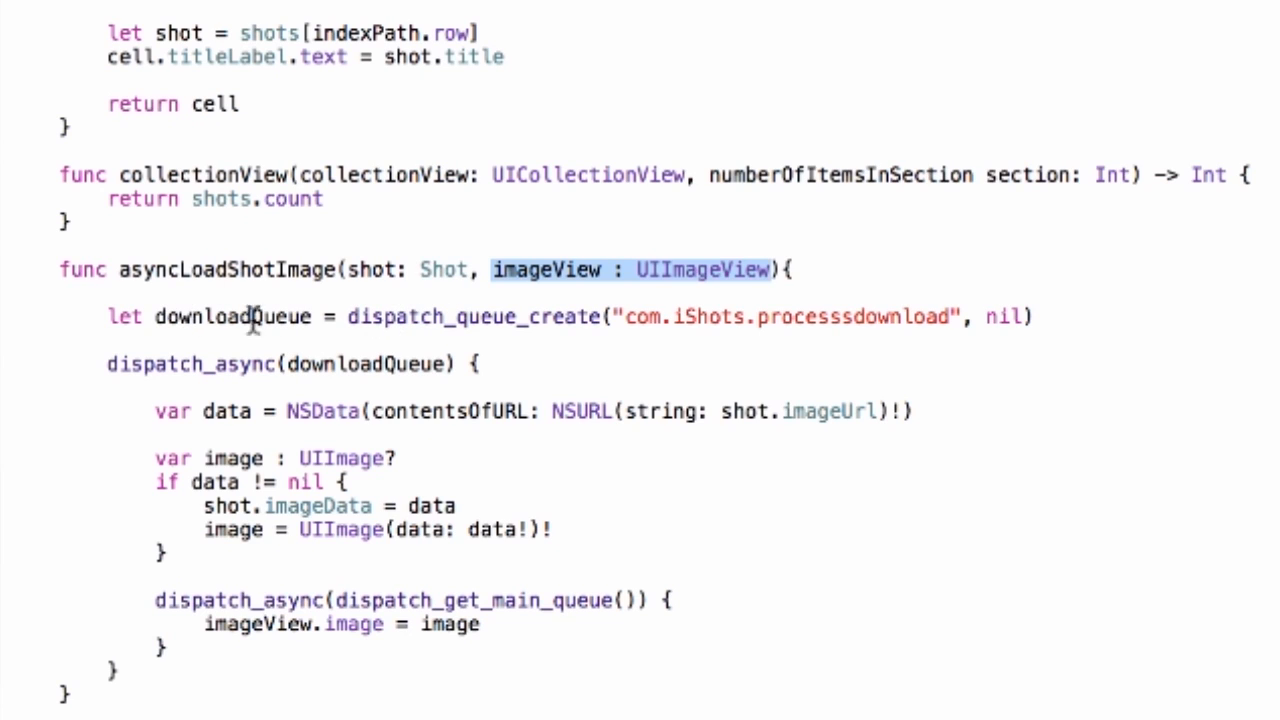
mouse_move(710, 330)
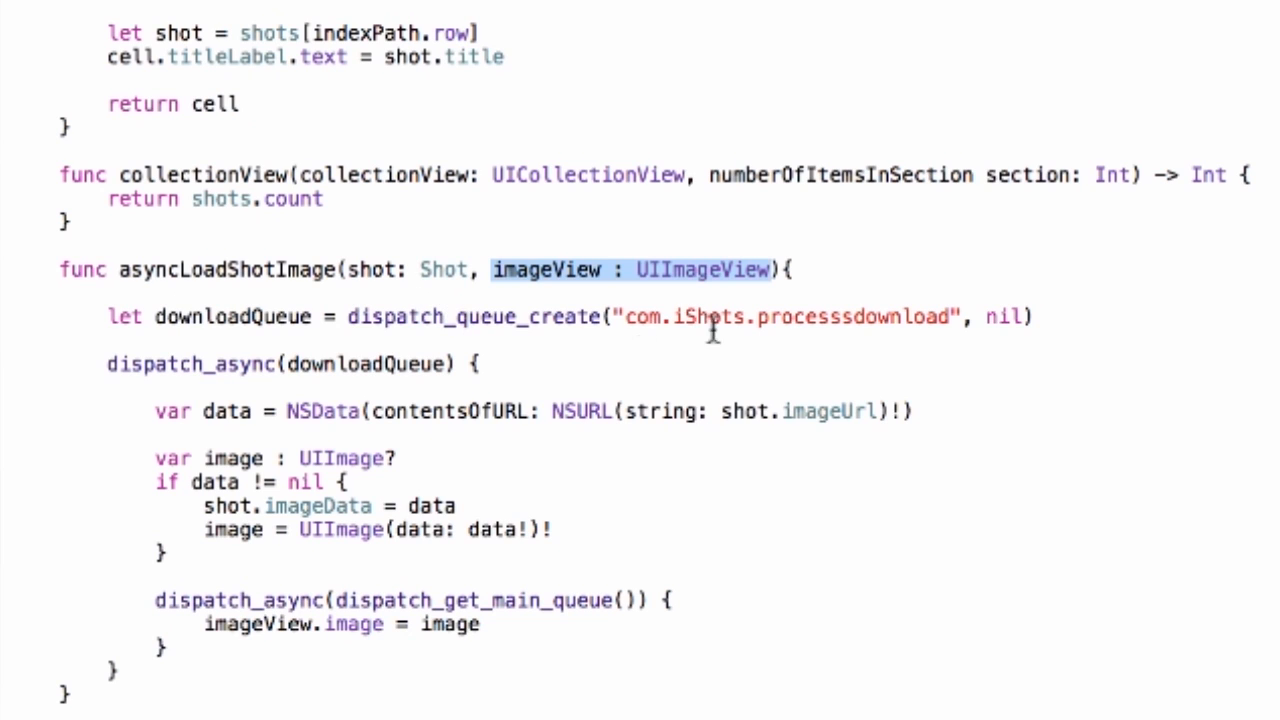
mouse_move(108, 364)
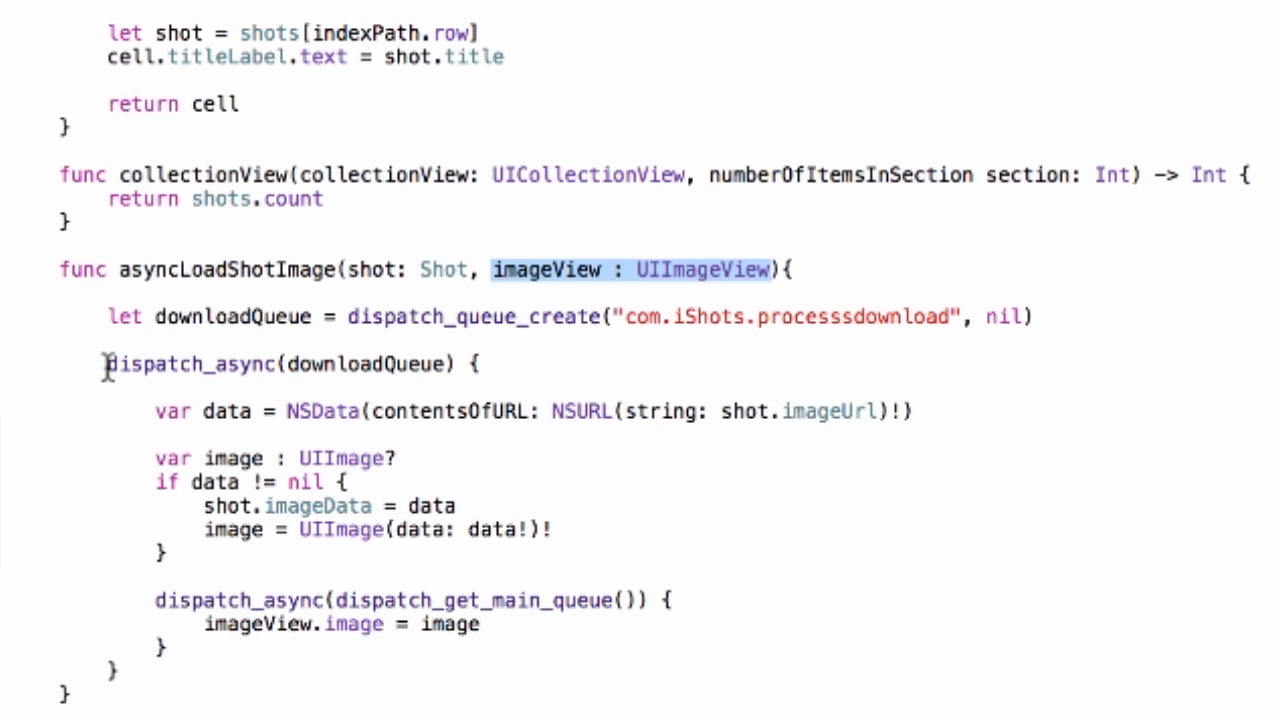
Walk through the dispatch_async download block, pointing out NSURL and the assigned image
left_click_drag(108, 364, 120, 670)
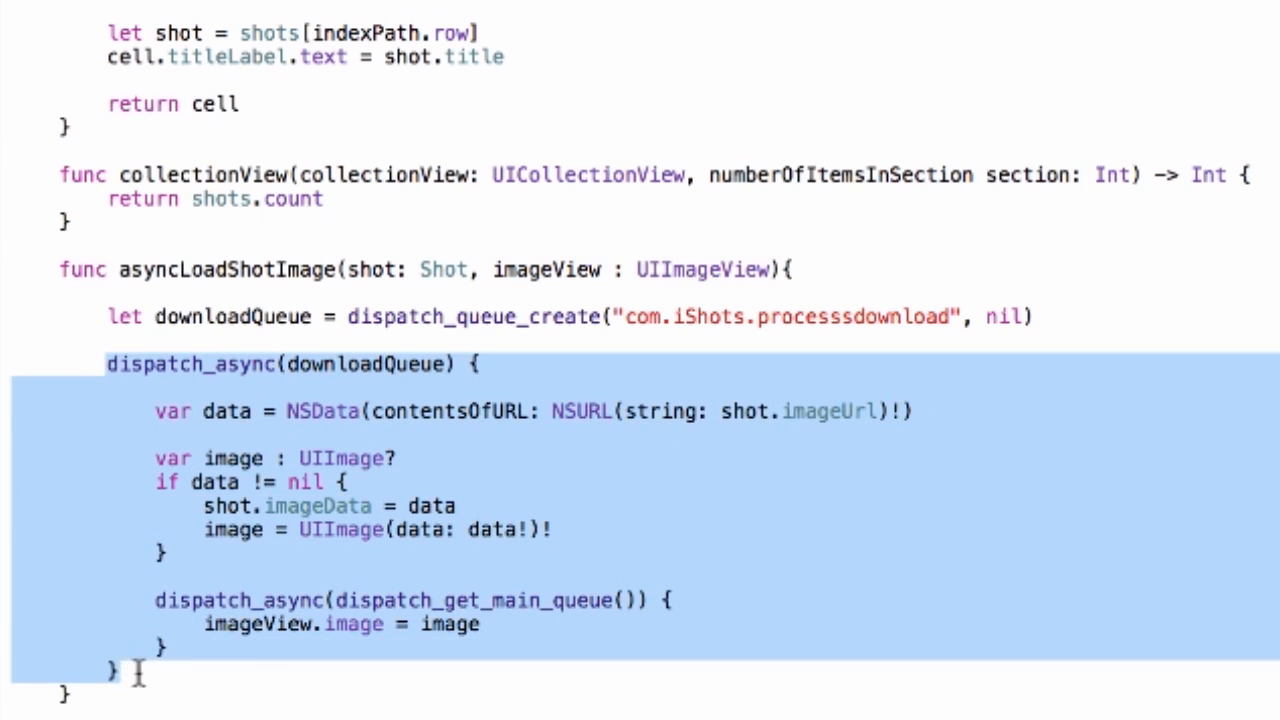
left_click(150, 412)
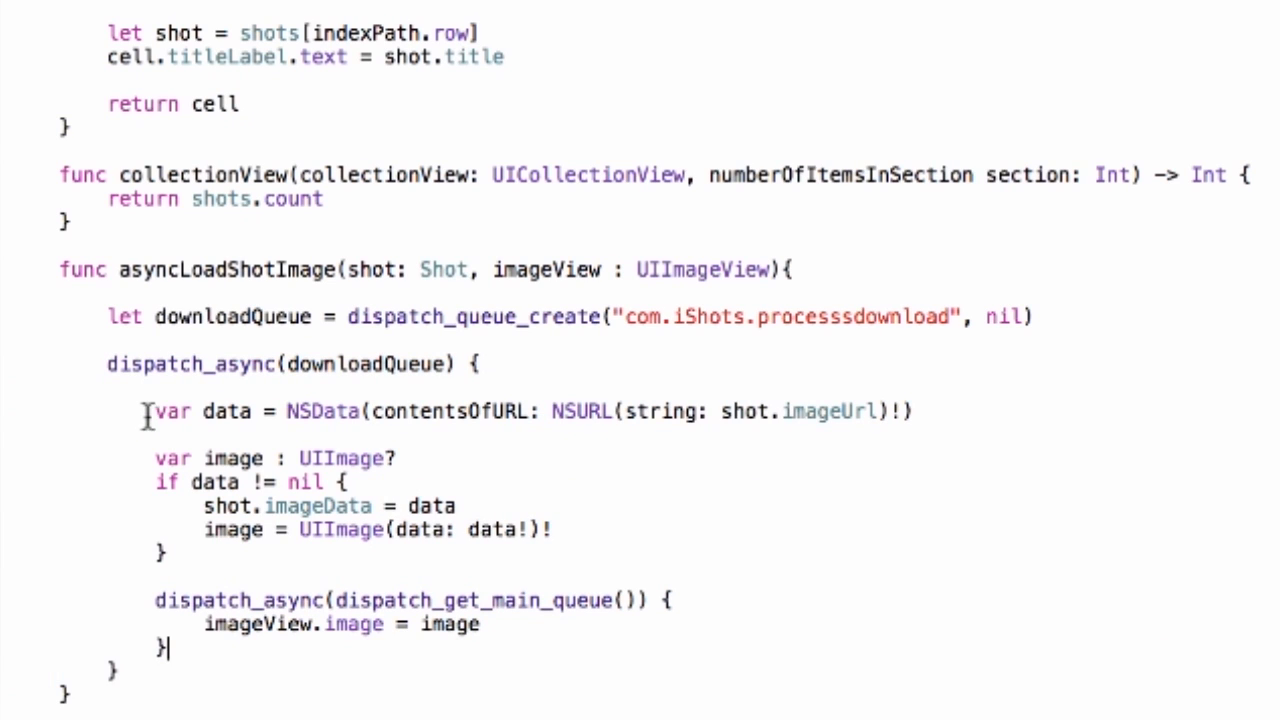
mouse_move(160, 412)
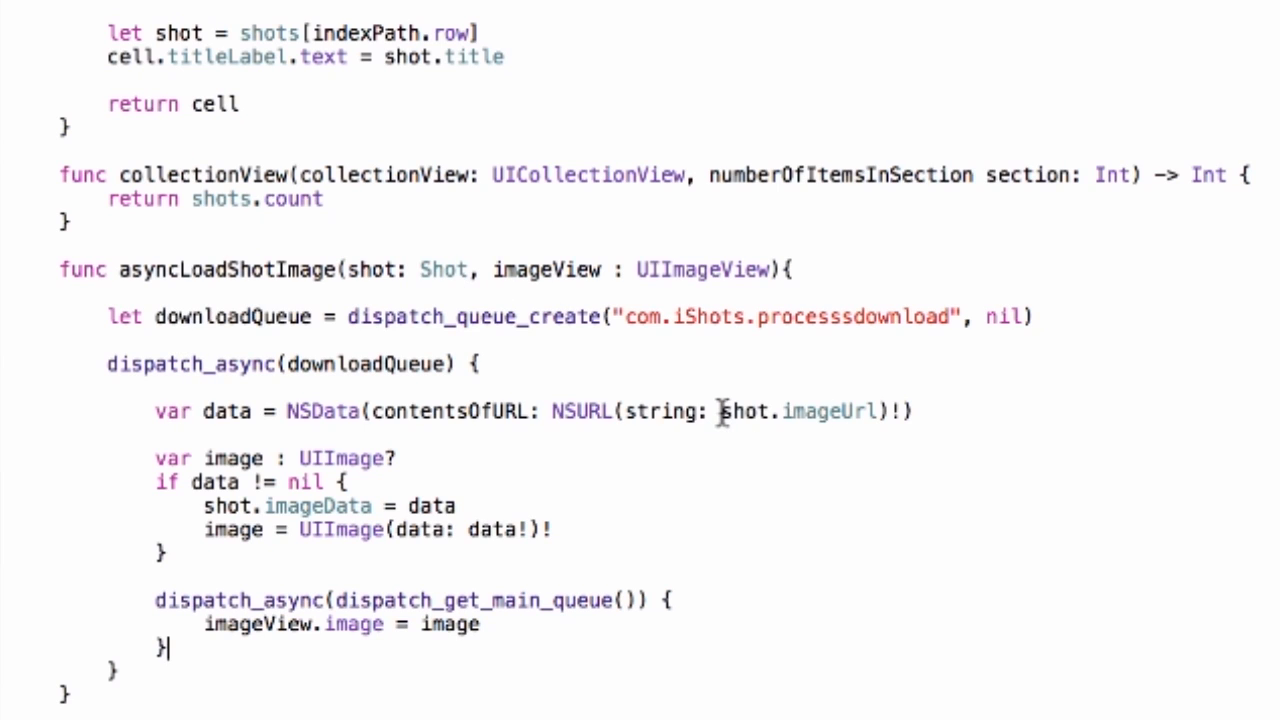
double_click(804, 412)
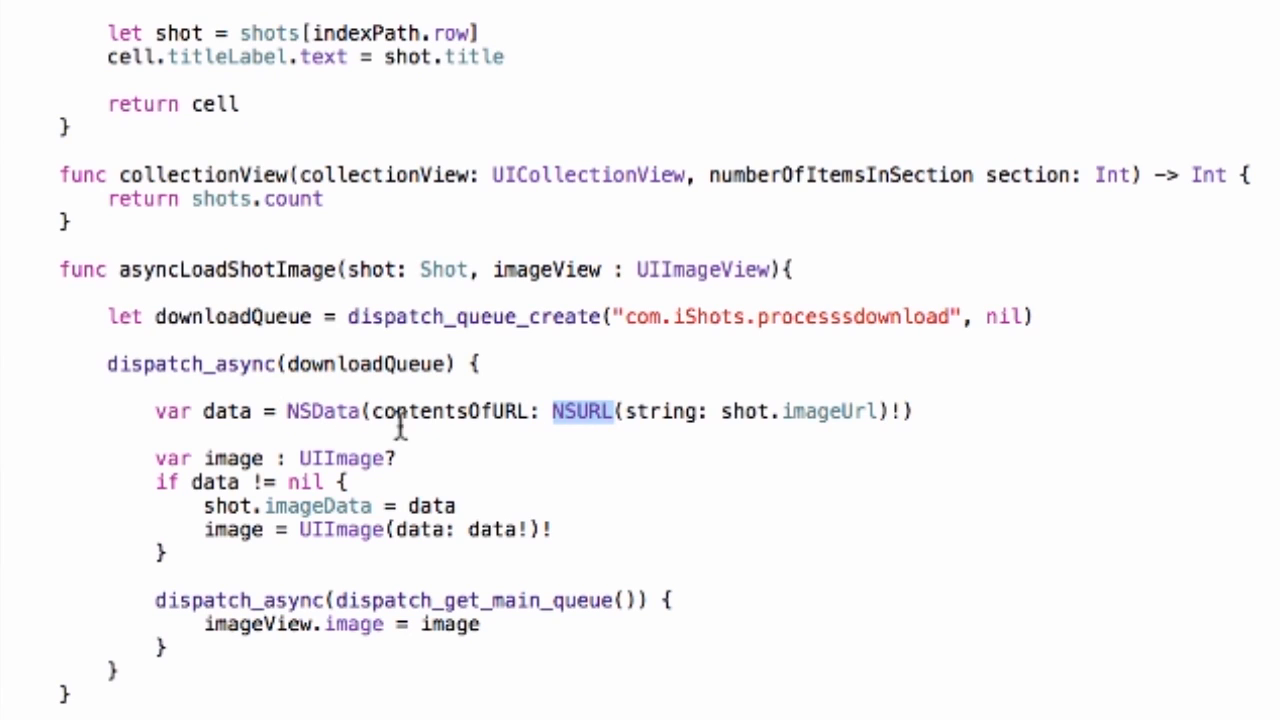
mouse_move(348, 420)
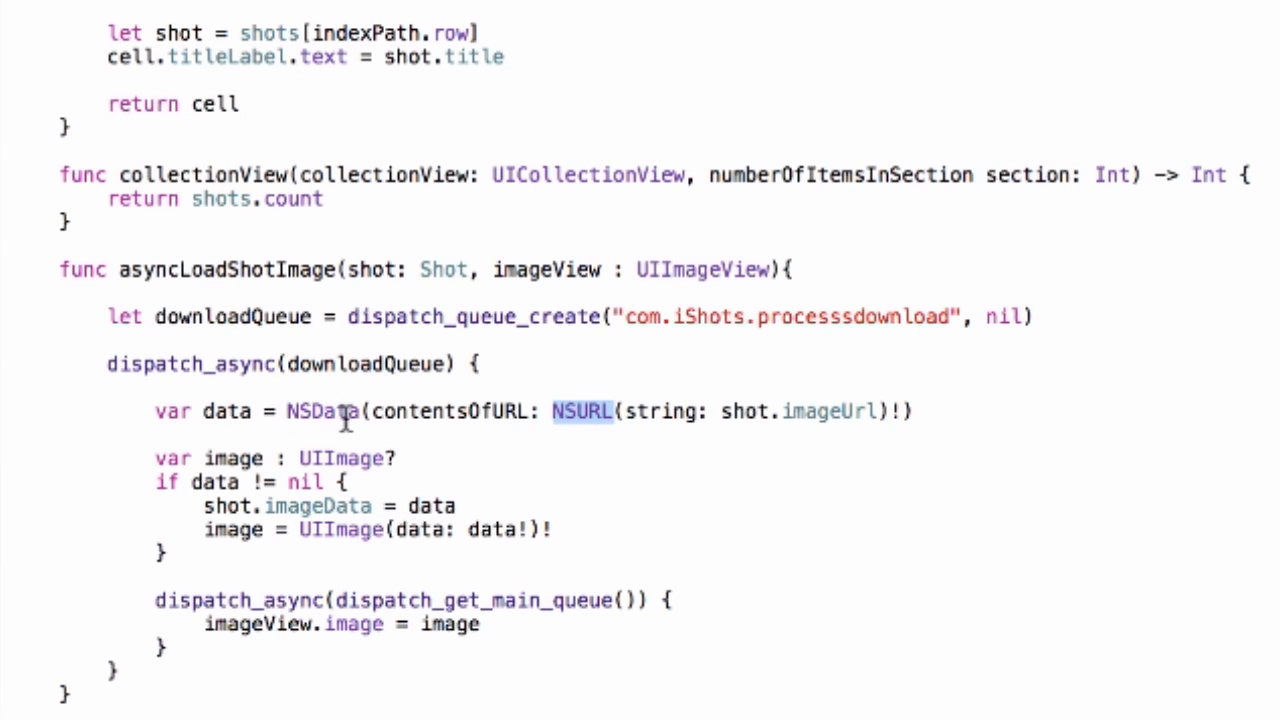
mouse_move(304, 412)
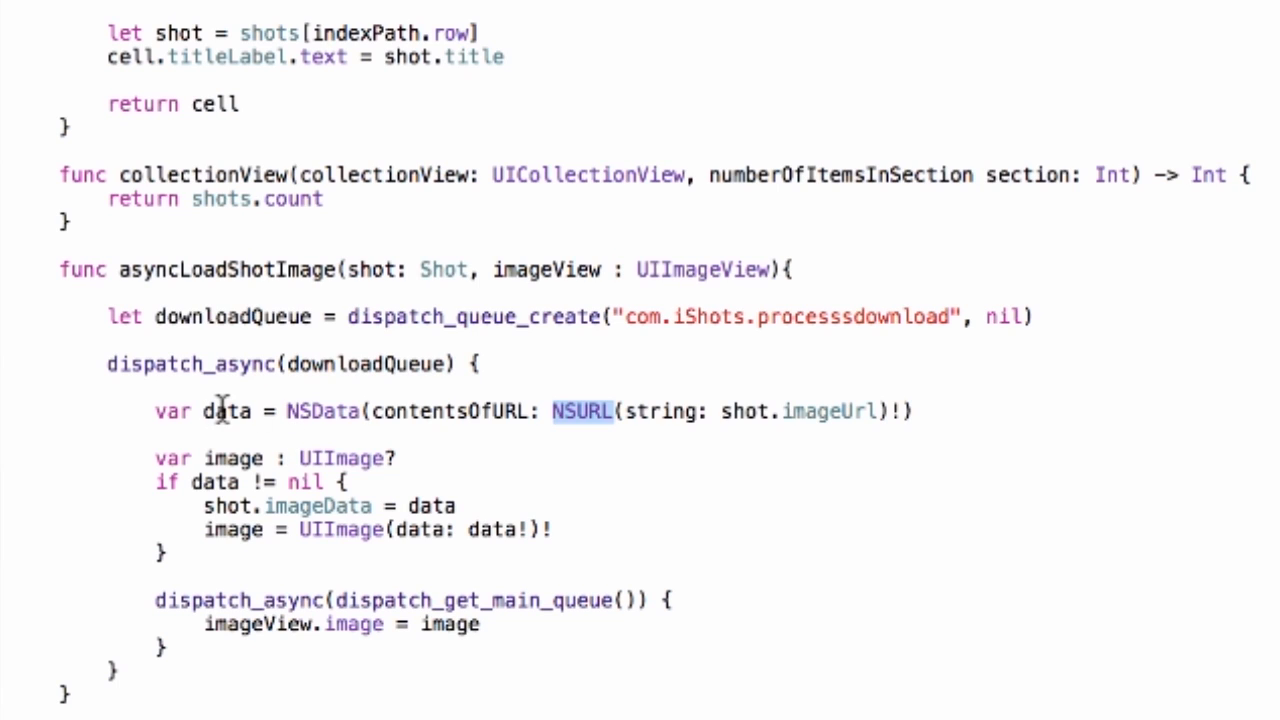
mouse_move(312, 460)
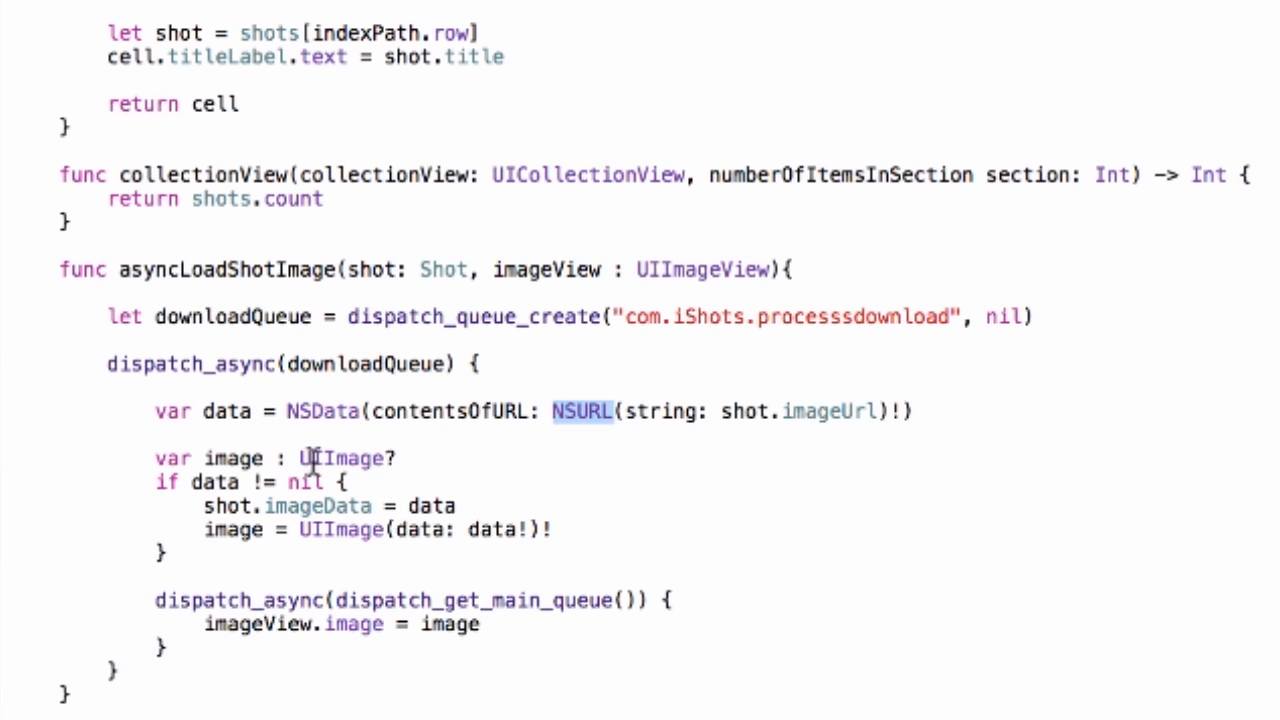
mouse_move(280, 512)
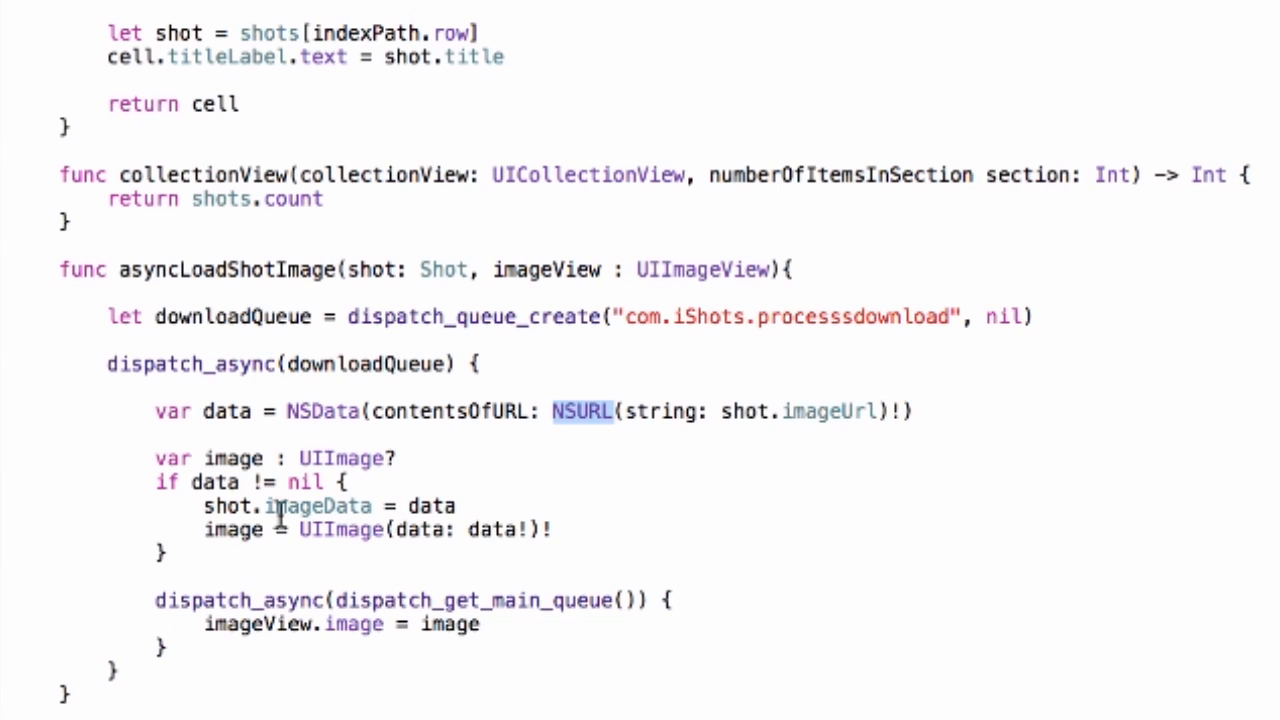
mouse_move(228, 404)
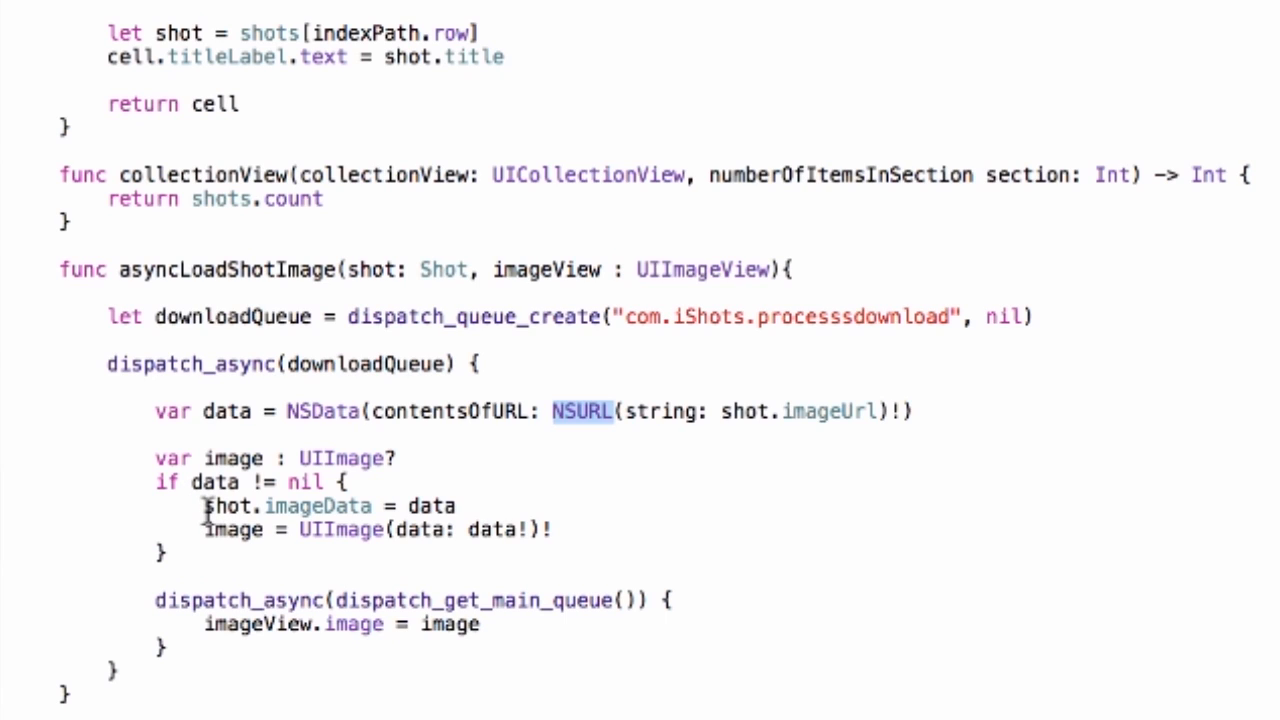
double_click(290, 508)
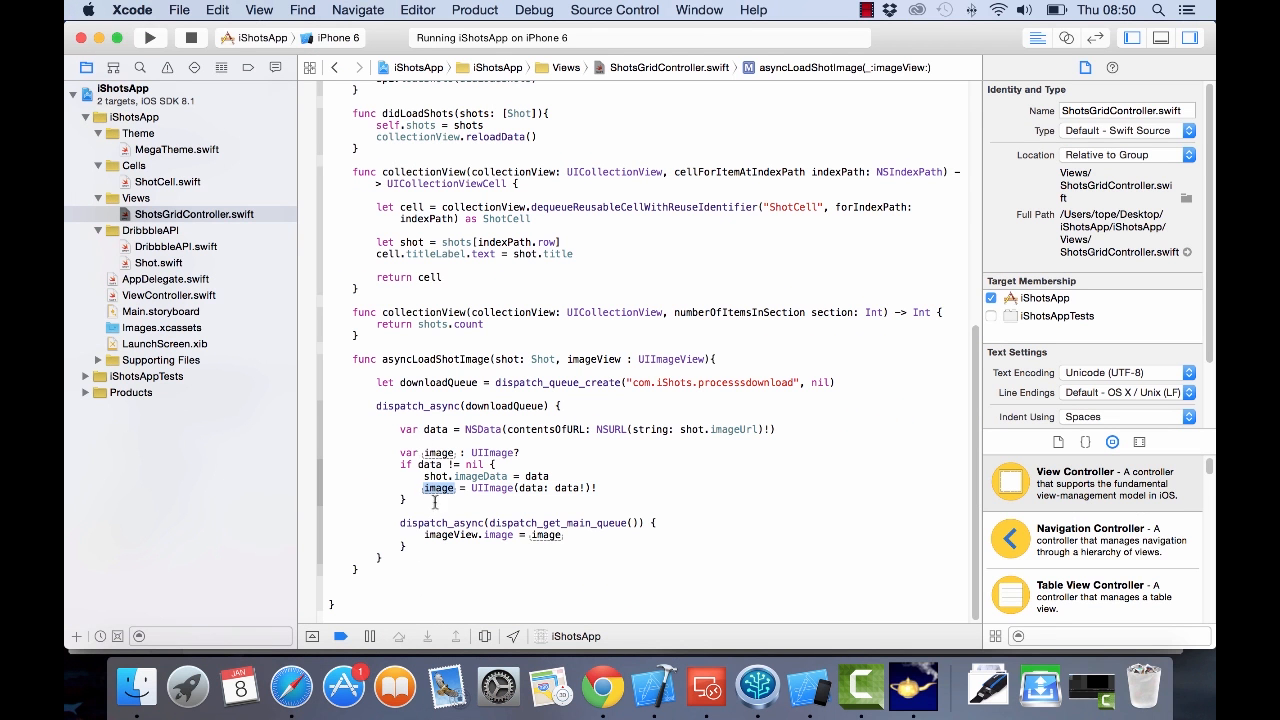
mouse_move(488, 524)
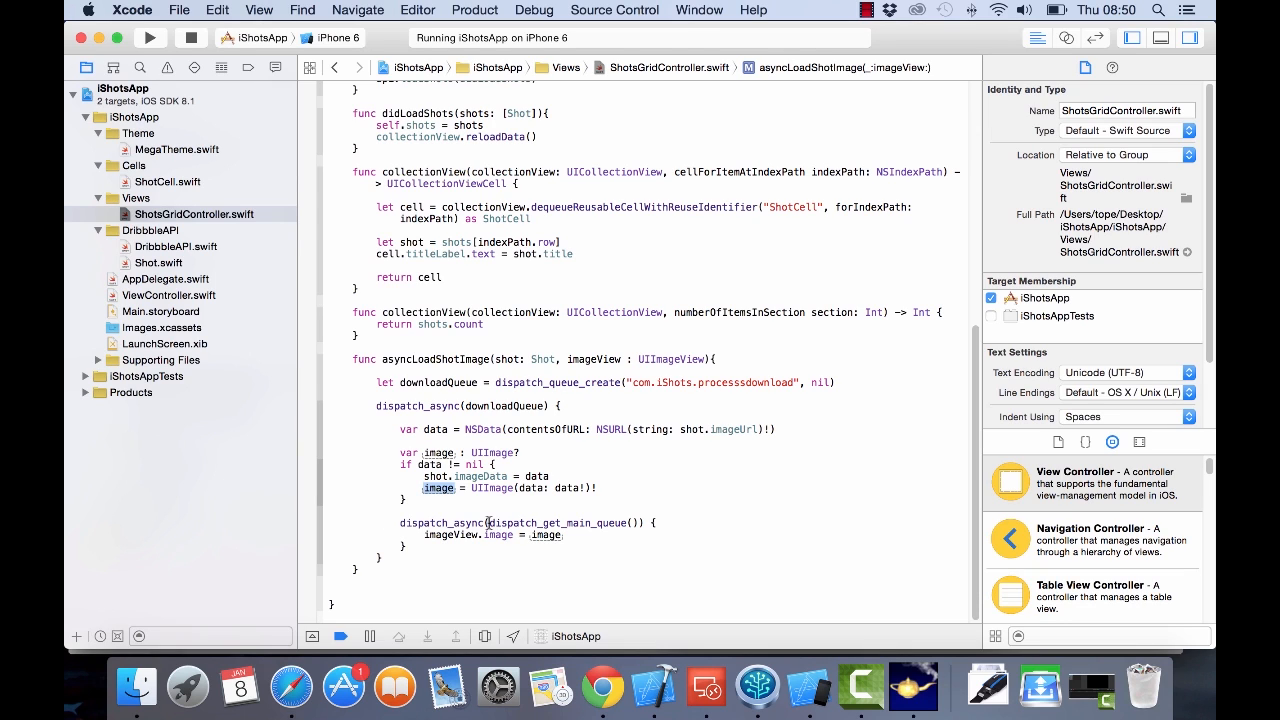
Call asyncLoadShotImage(shot, imageView: cell.coverImageView) in cellForItemAtIndexPath and run the build
double_click(564, 522)
type("asyncLoadShotImage(shot: imageView: cell.coverImageView)")
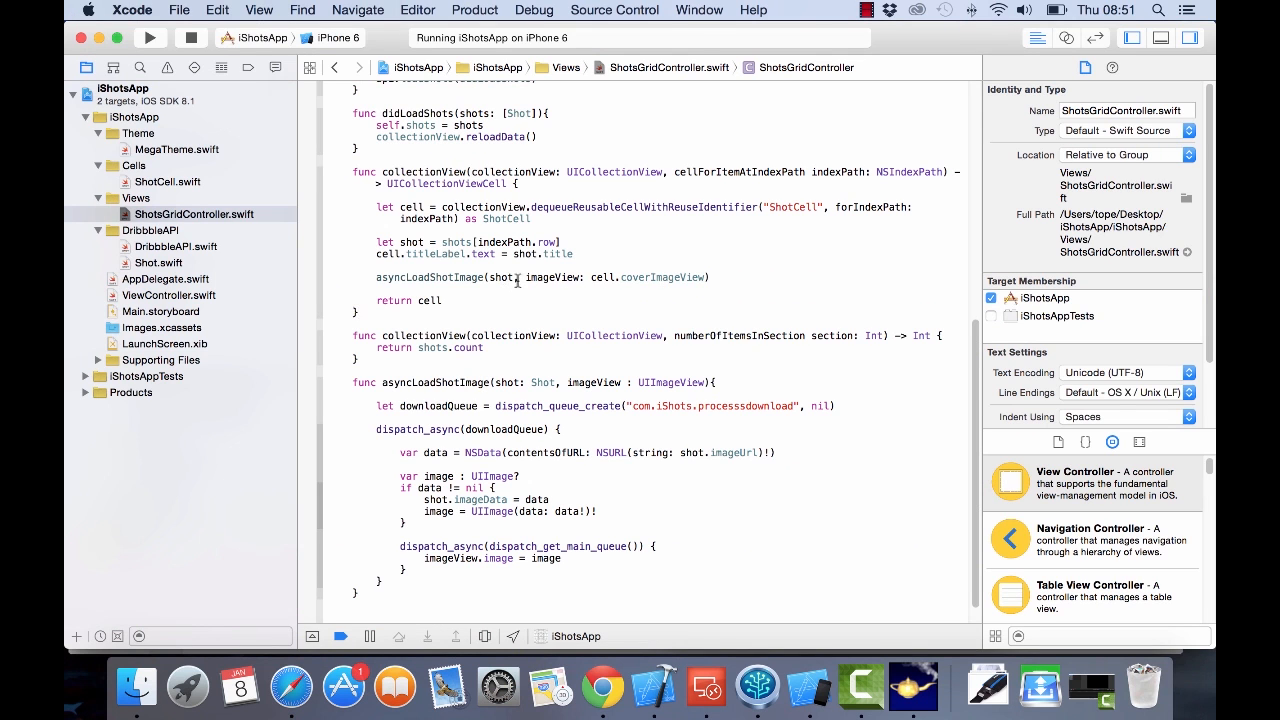
double_click(500, 276)
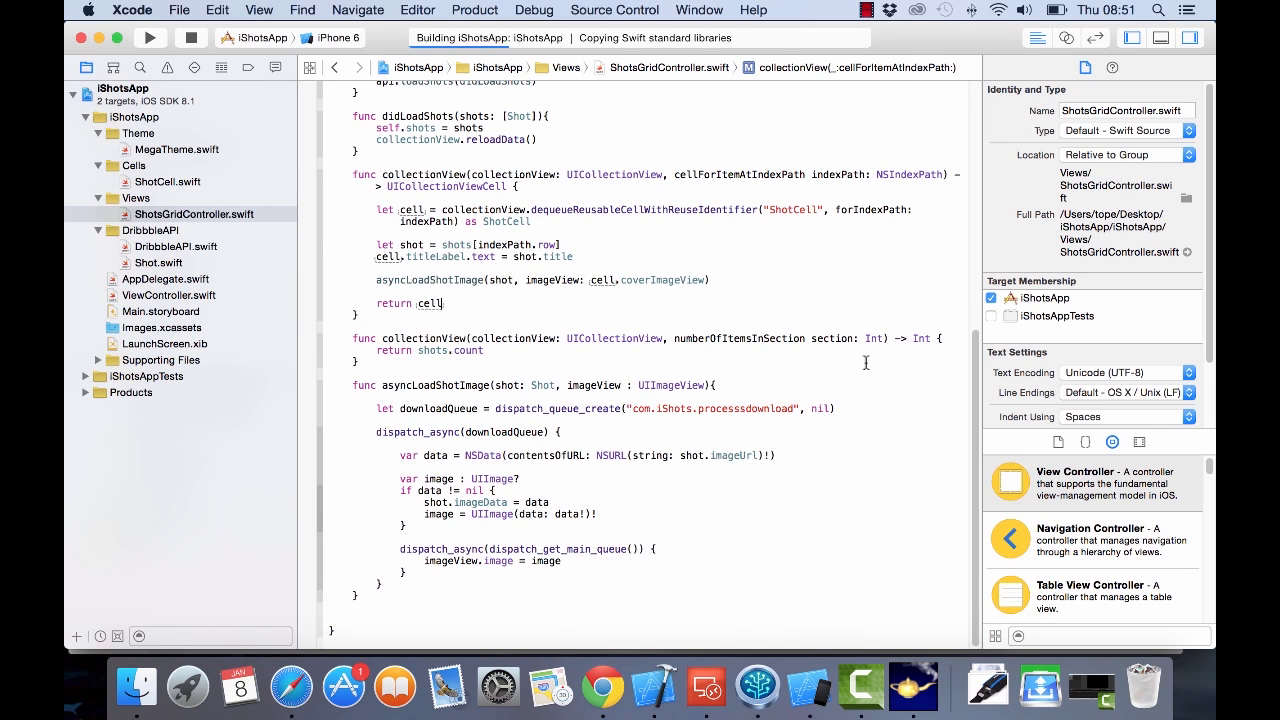
Scroll the Shots grid in iOS Simulator to check the loaded Dribbble images
left_click(148, 36)
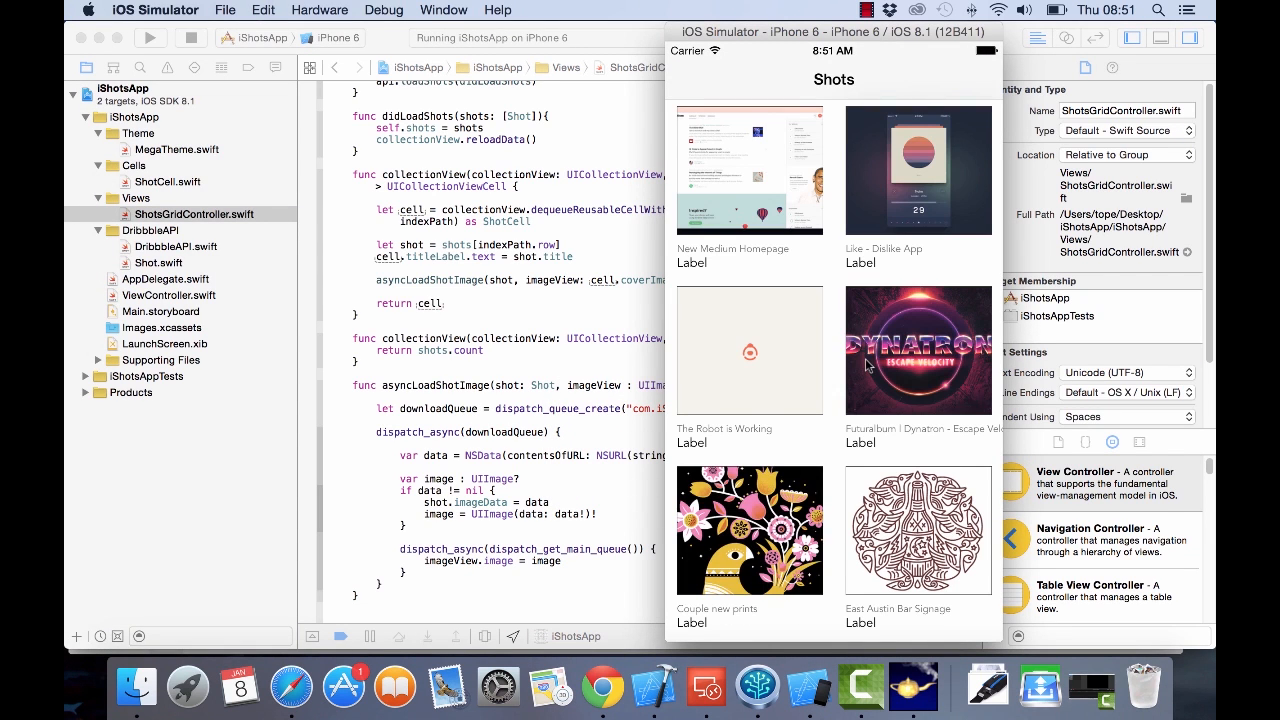
mouse_move(828, 496)
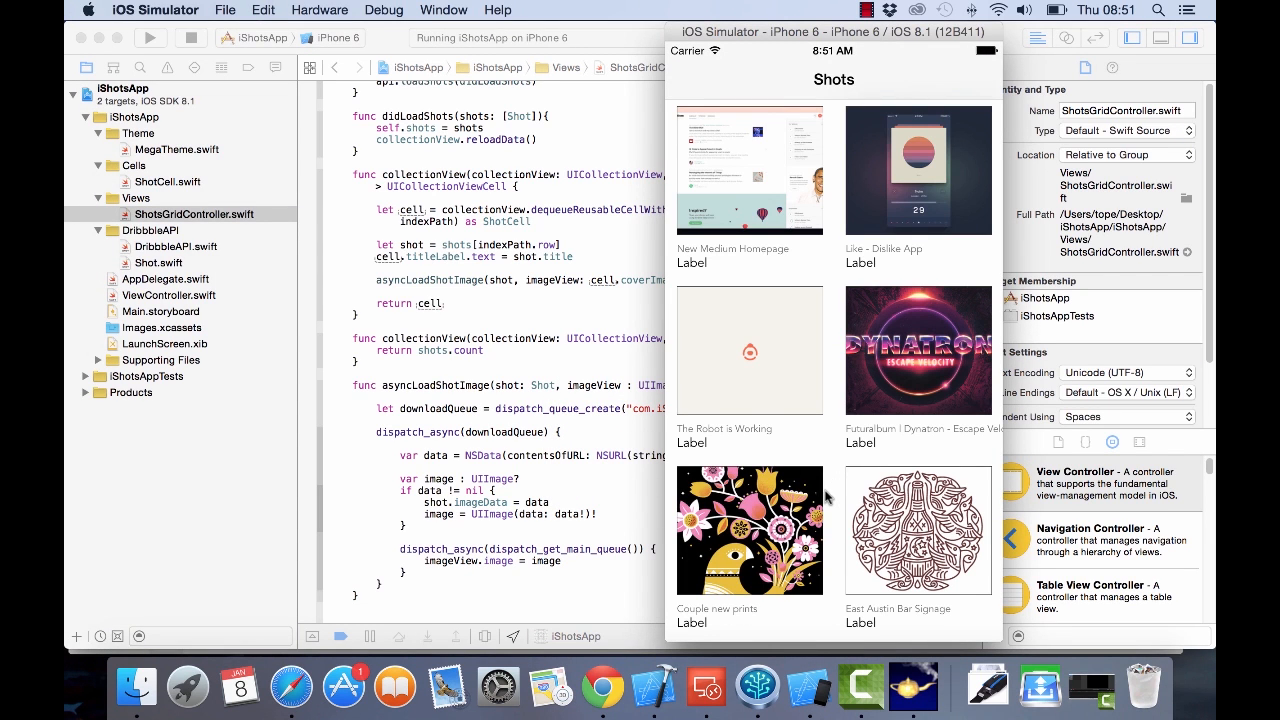
scroll("down", 3)
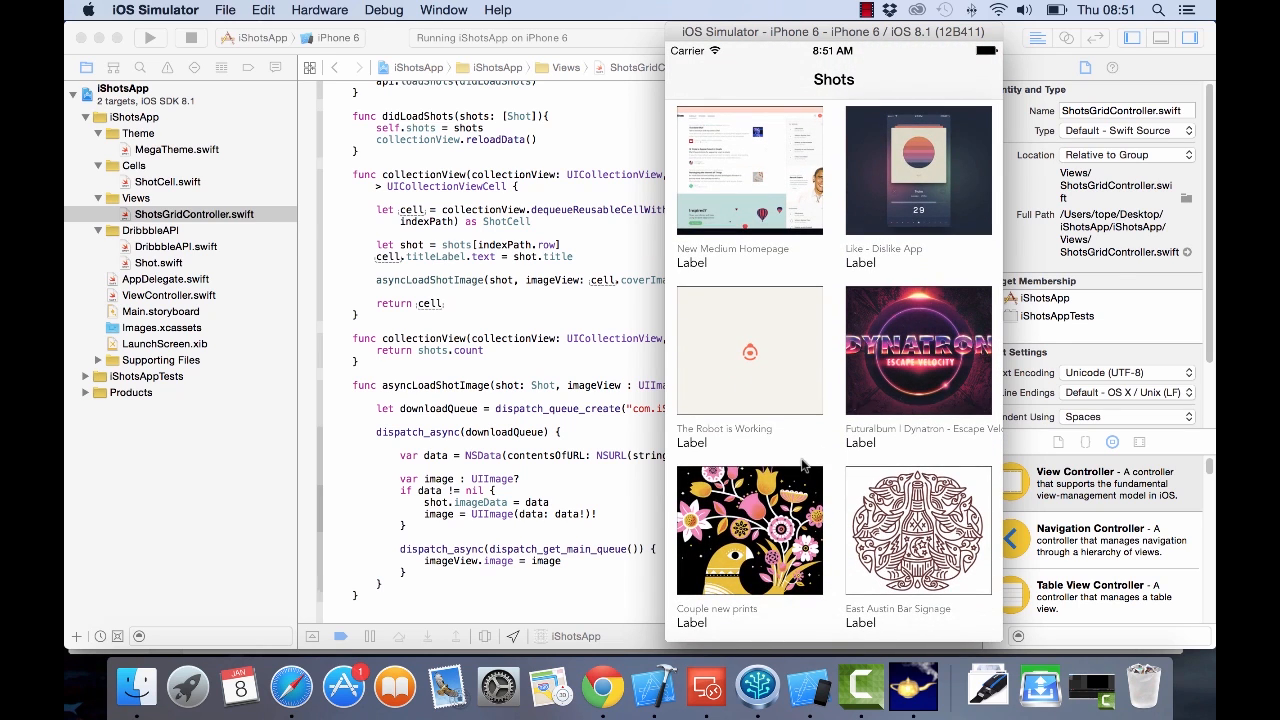
mouse_move(836, 392)
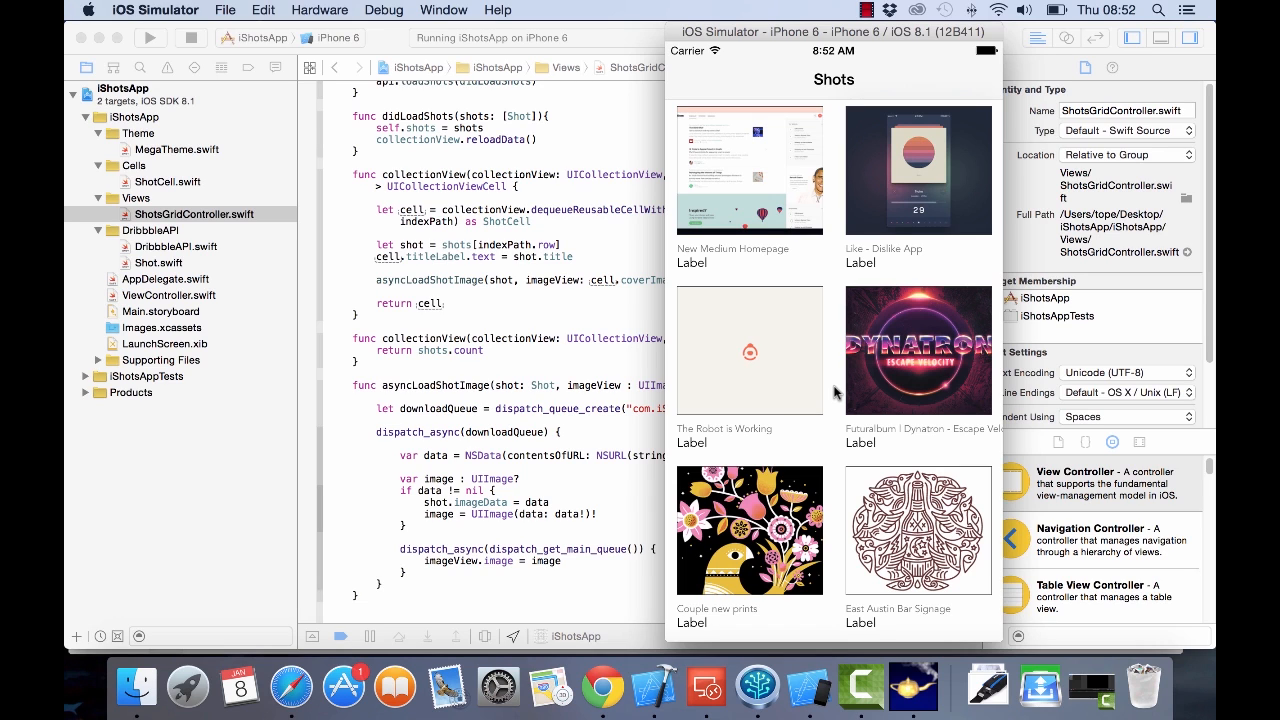
mouse_move(832, 392)
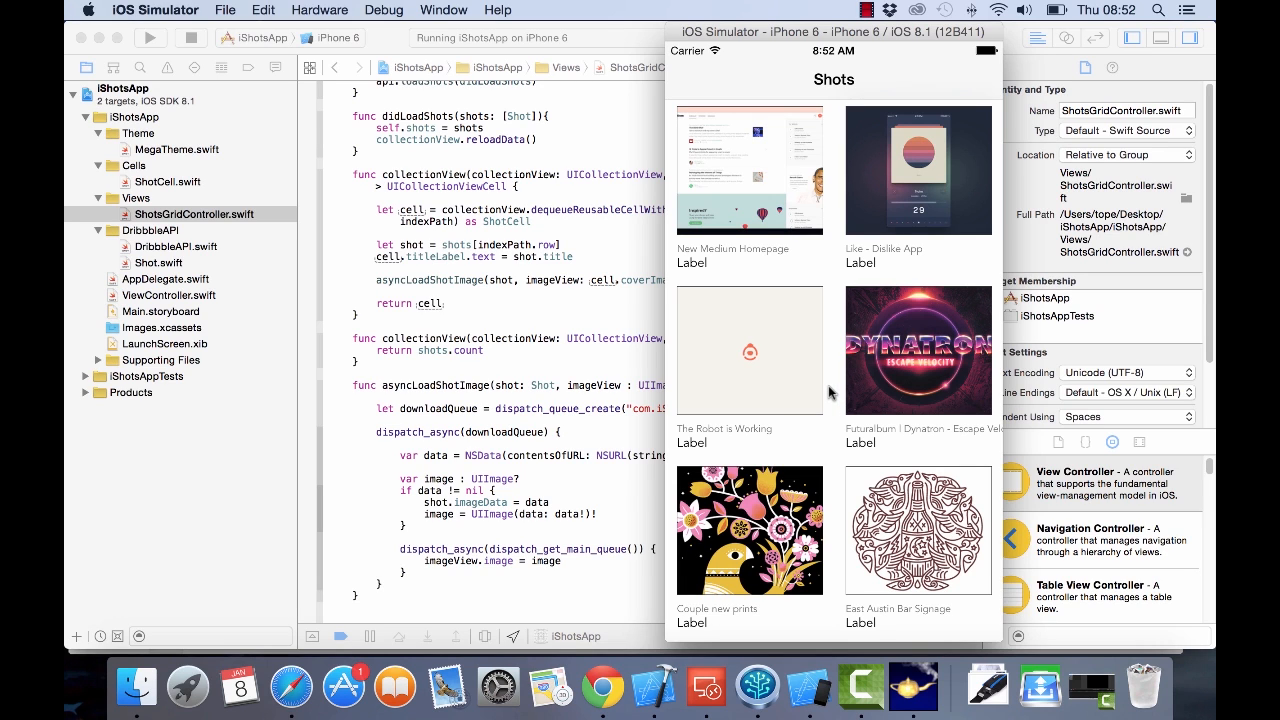
mouse_move(832, 392)
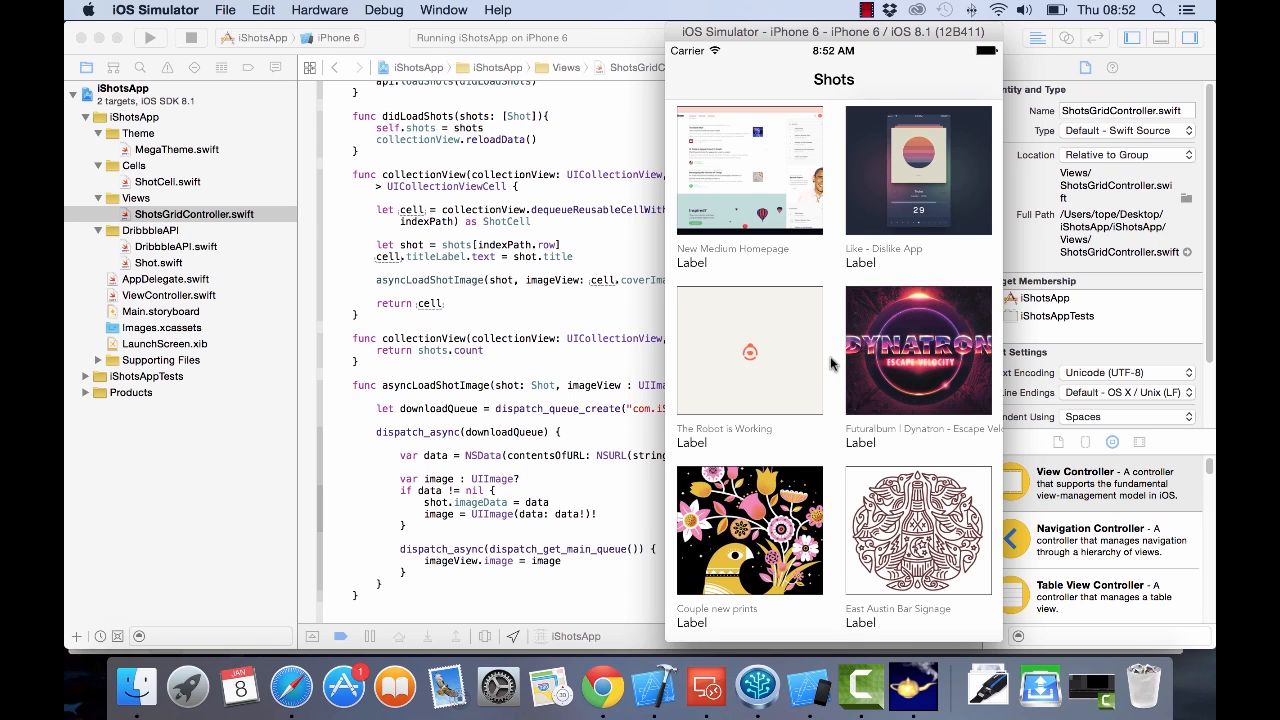
mouse_move(844, 270)
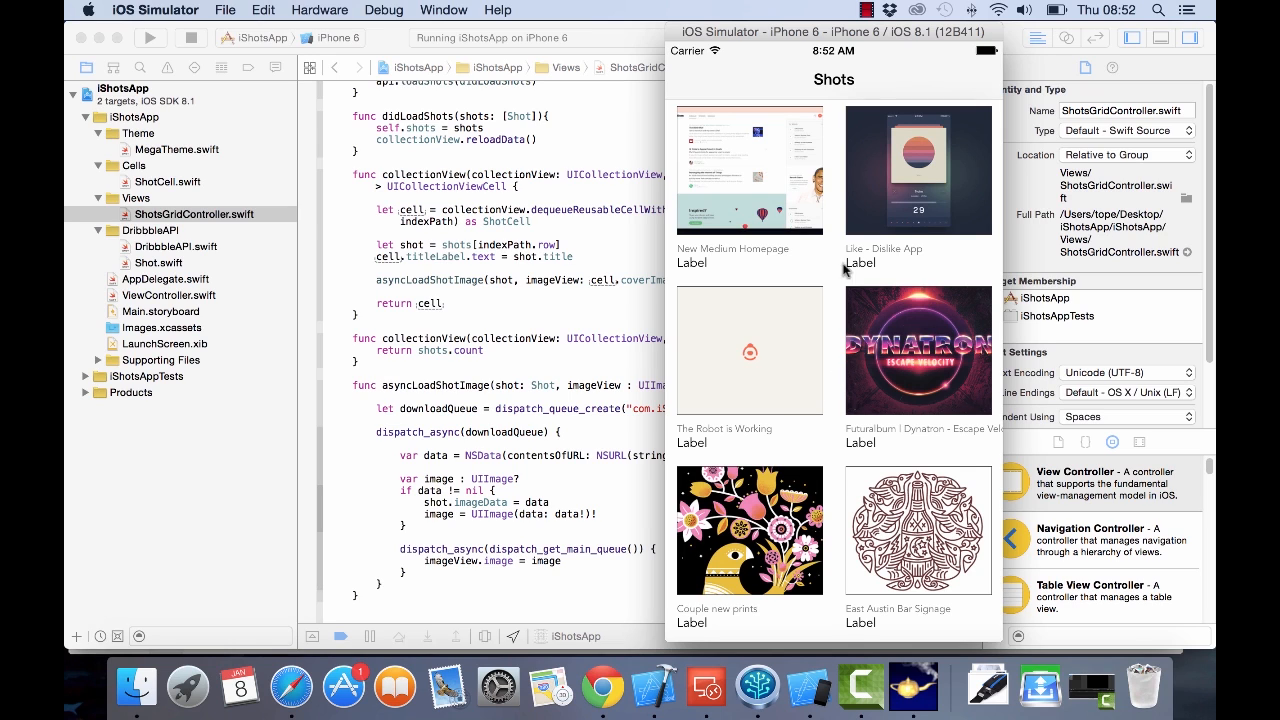